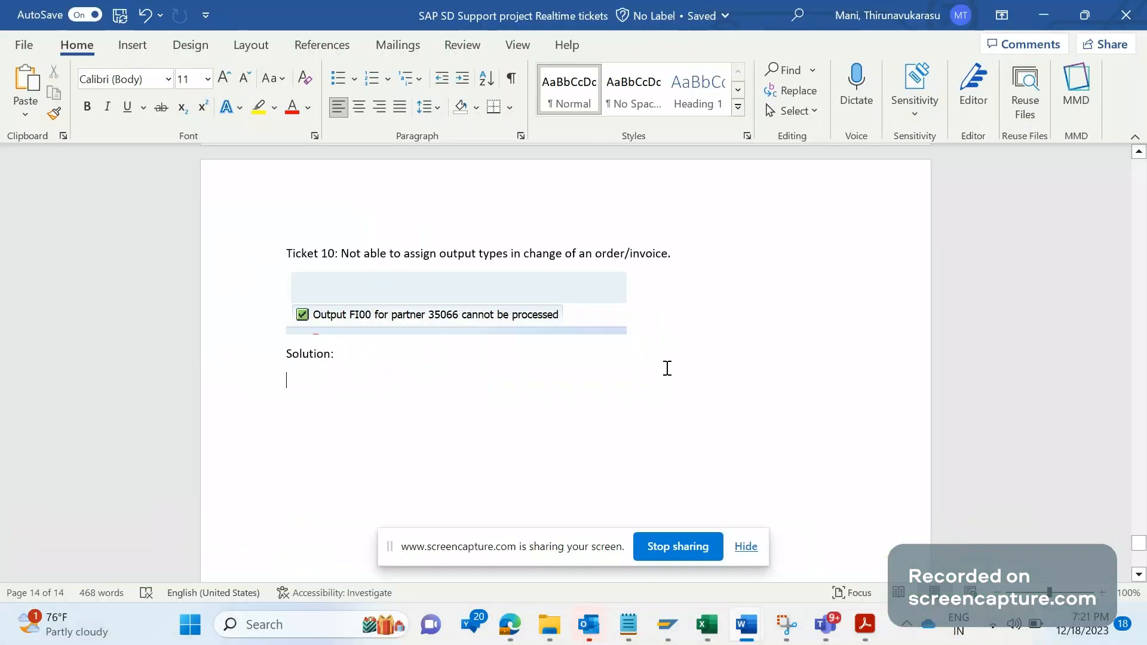
mouse_move(560, 414)
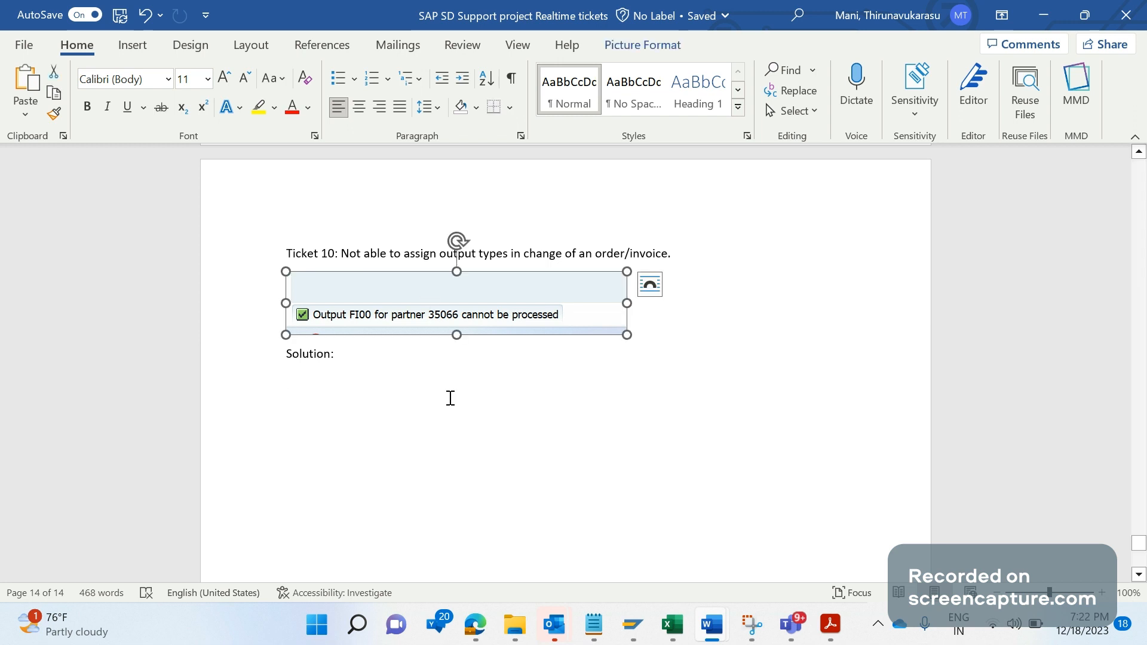
mouse_move(415, 330)
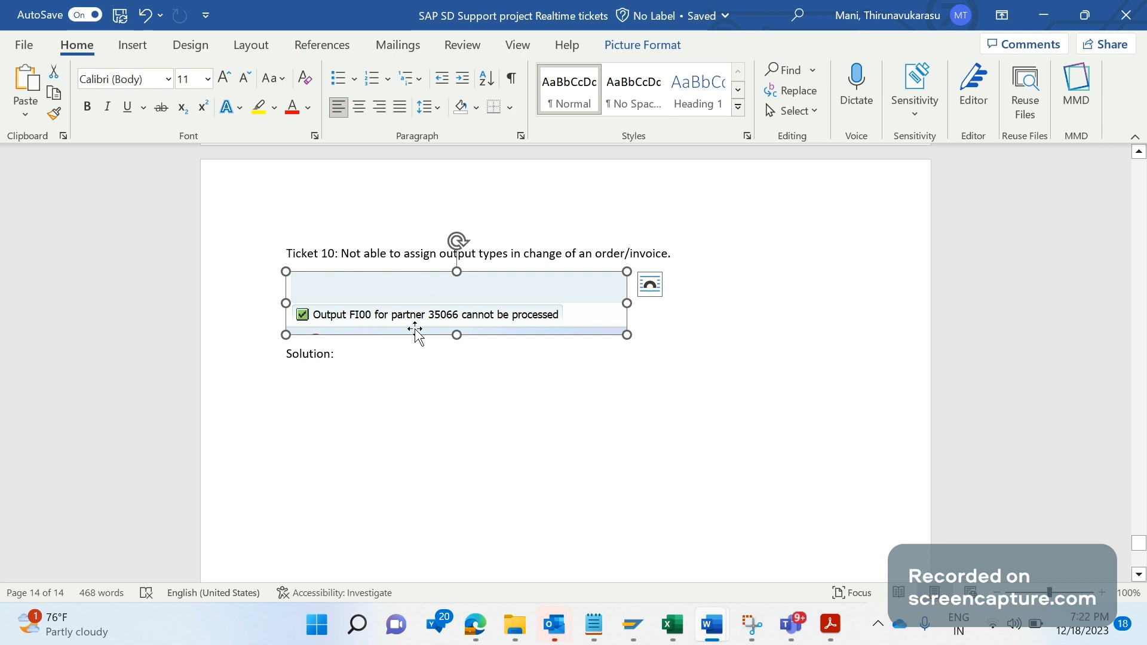
mouse_move(569, 447)
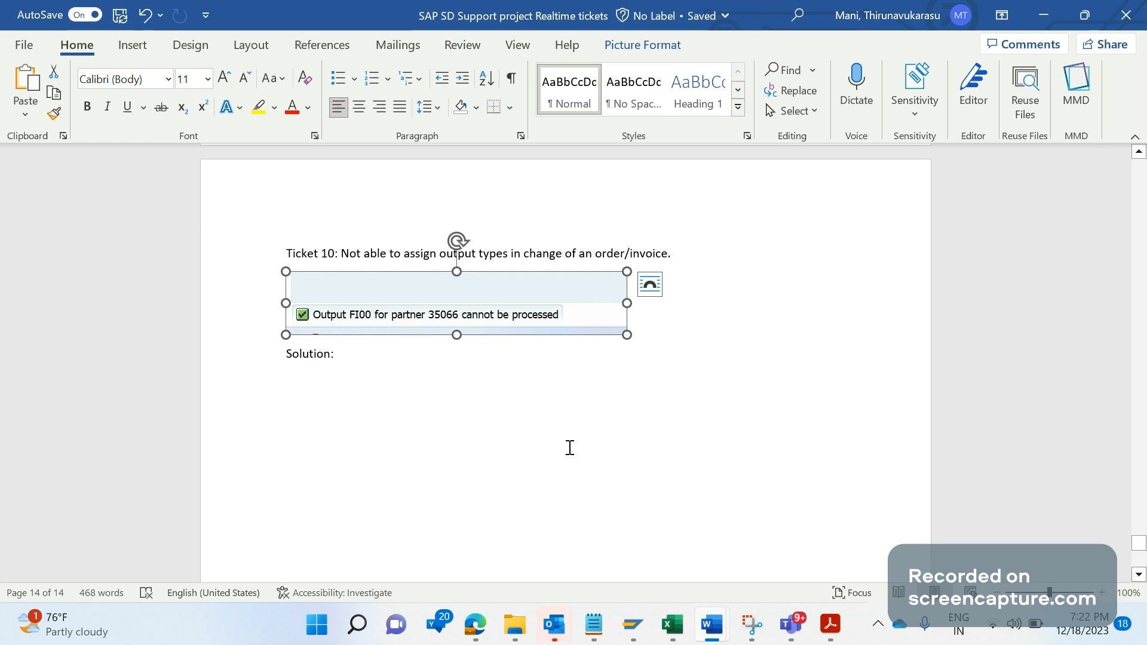
Step: Repeat the FI00 output on invoice 90040211, reproducing the partner 35066 'cannot be processed' error
left_click(569, 448)
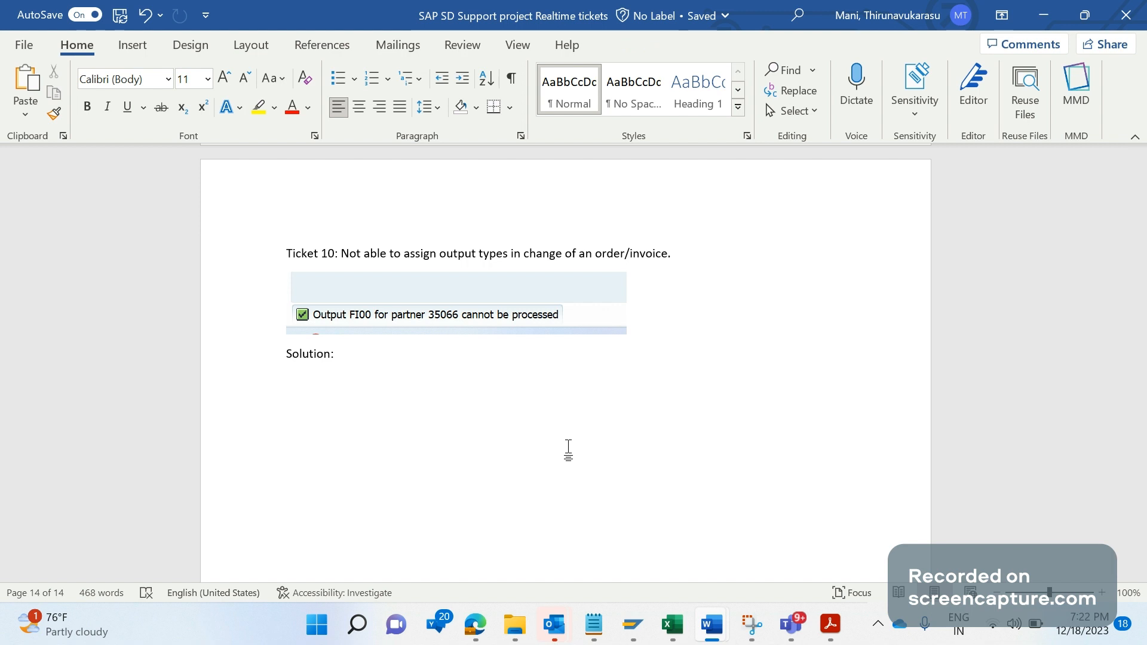
left_click(287, 434)
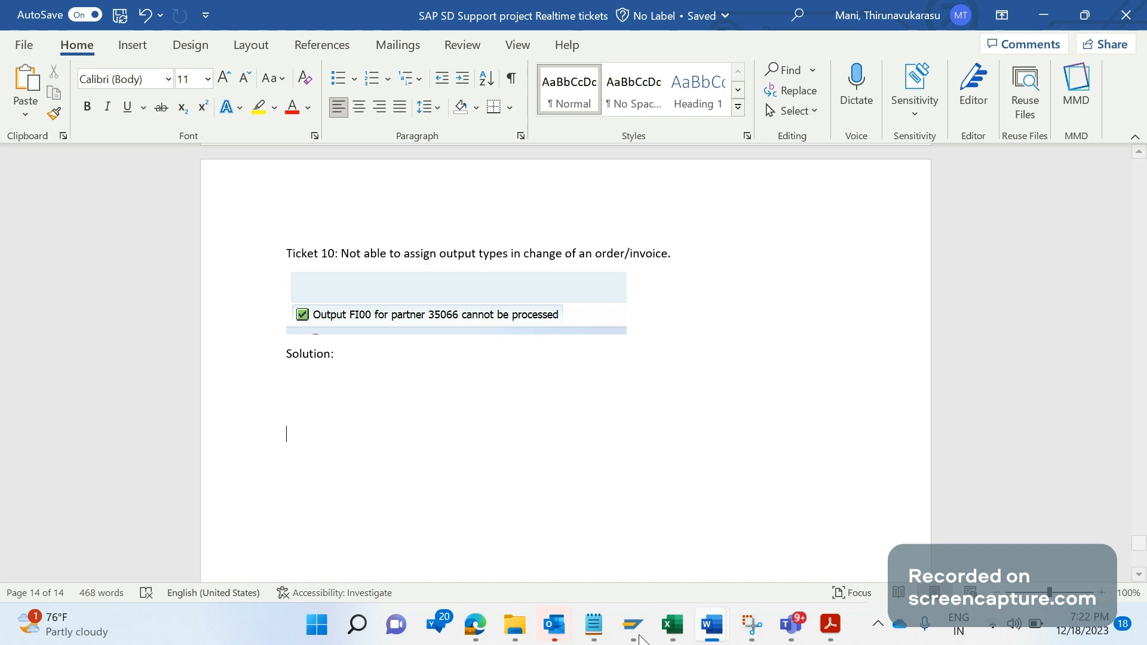
left_click(630, 626)
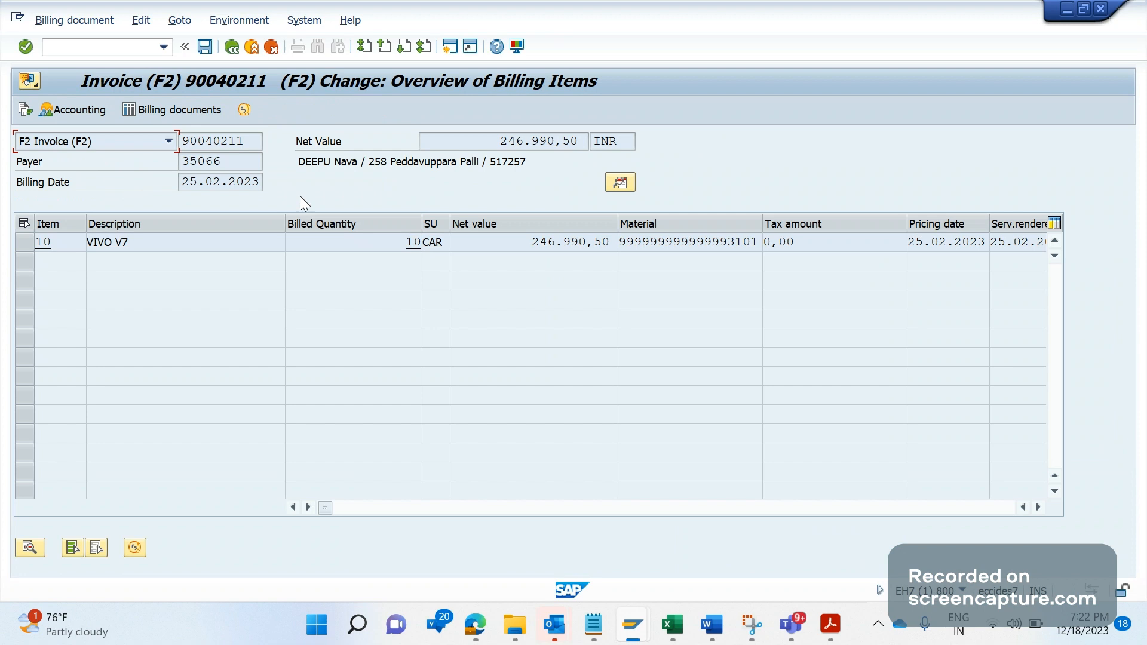
mouse_move(257, 136)
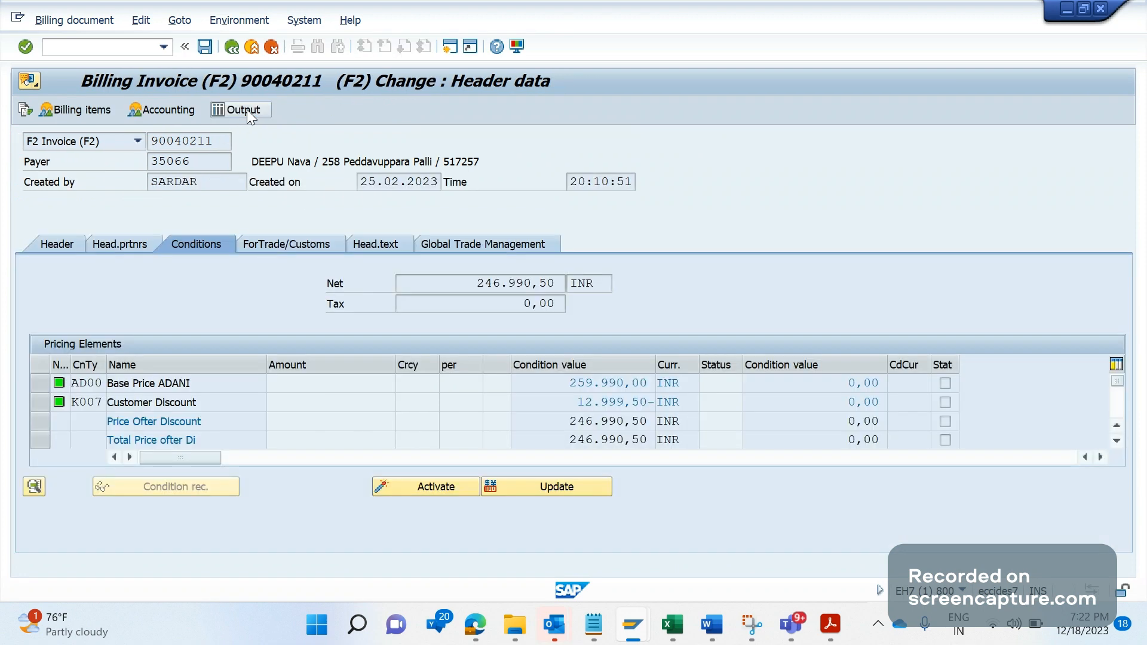
left_click(242, 108)
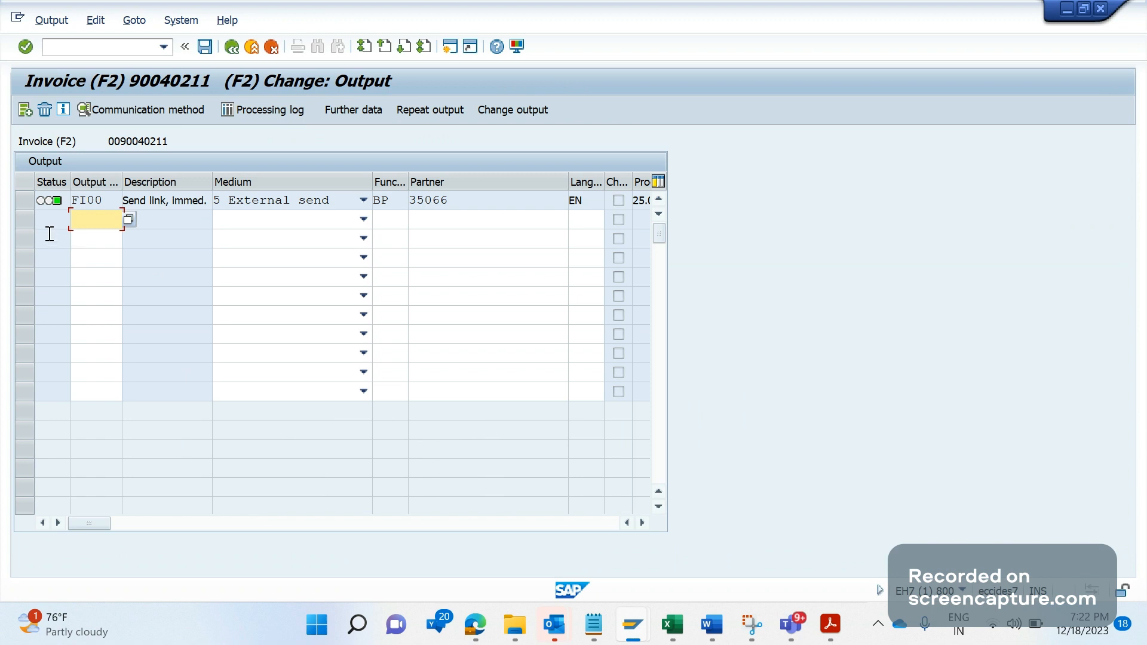
left_click(22, 200)
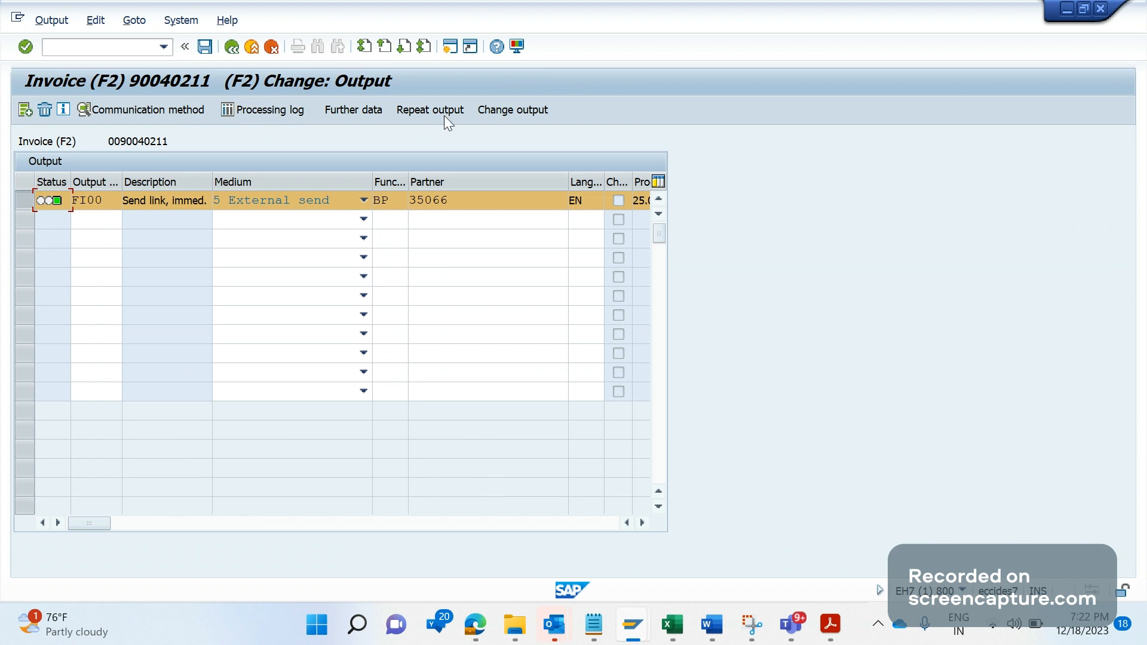
left_click(429, 110)
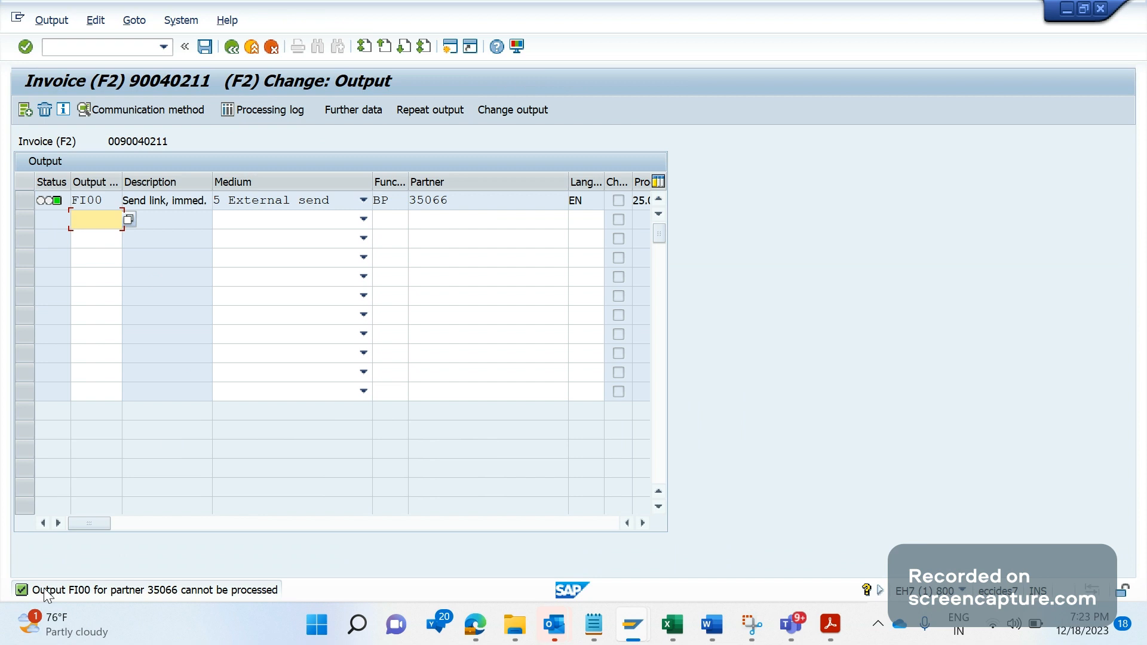
mouse_move(80, 602)
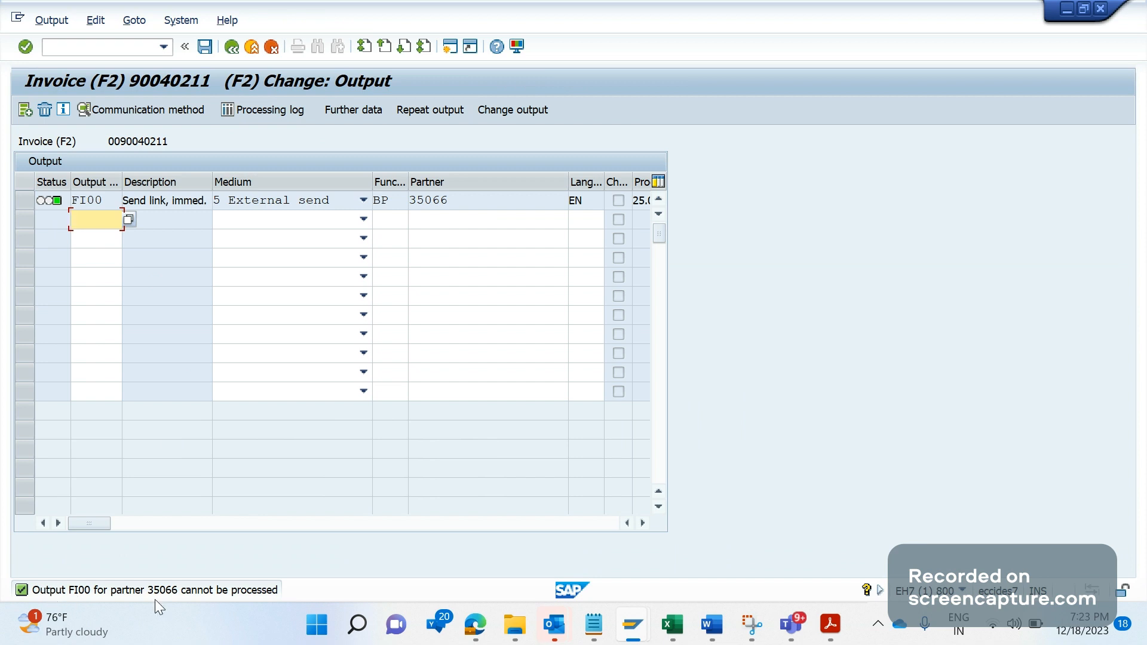
mouse_move(216, 609)
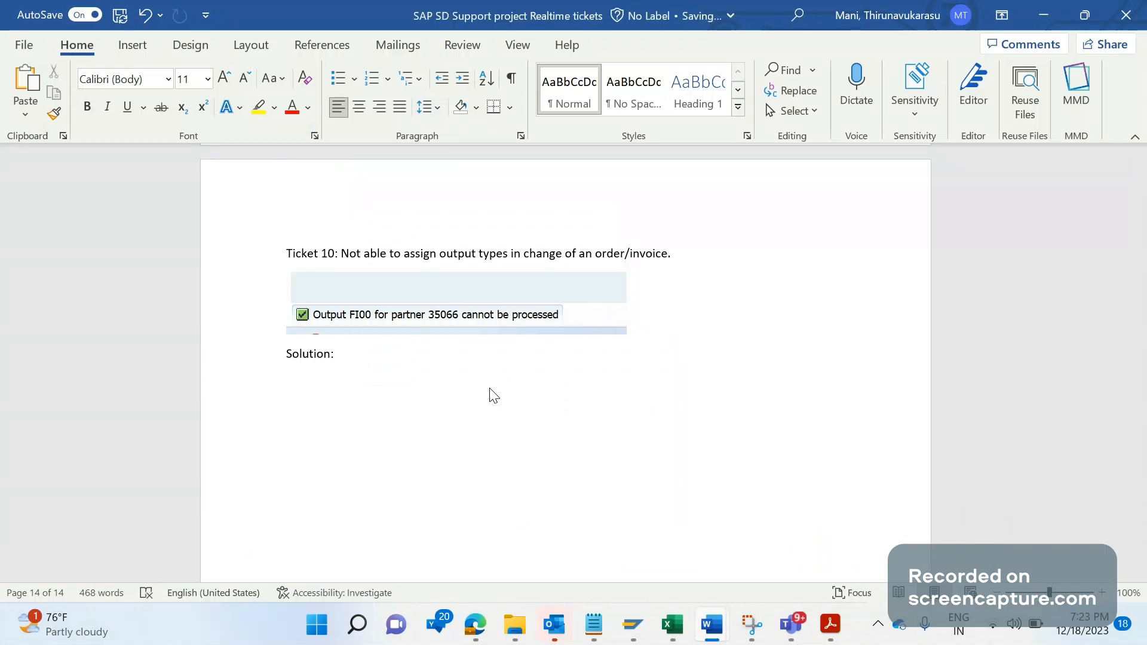
Step: Type 'Tcode: NACE' on the line below Solution in the Word notes
type("Tcoe")
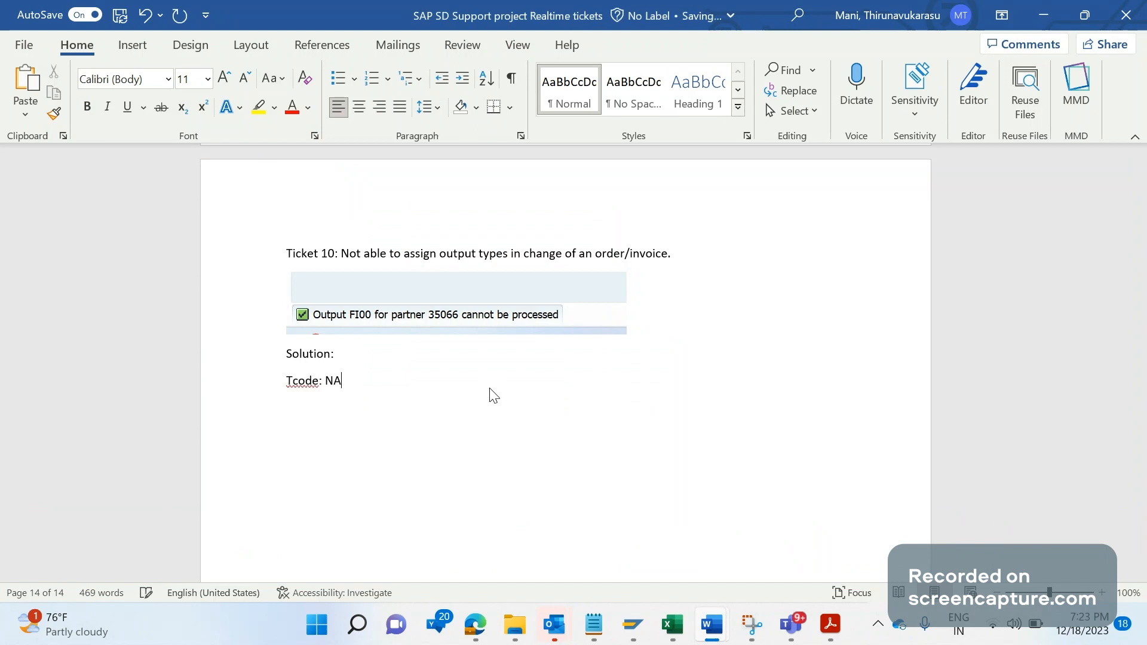
type("CE")
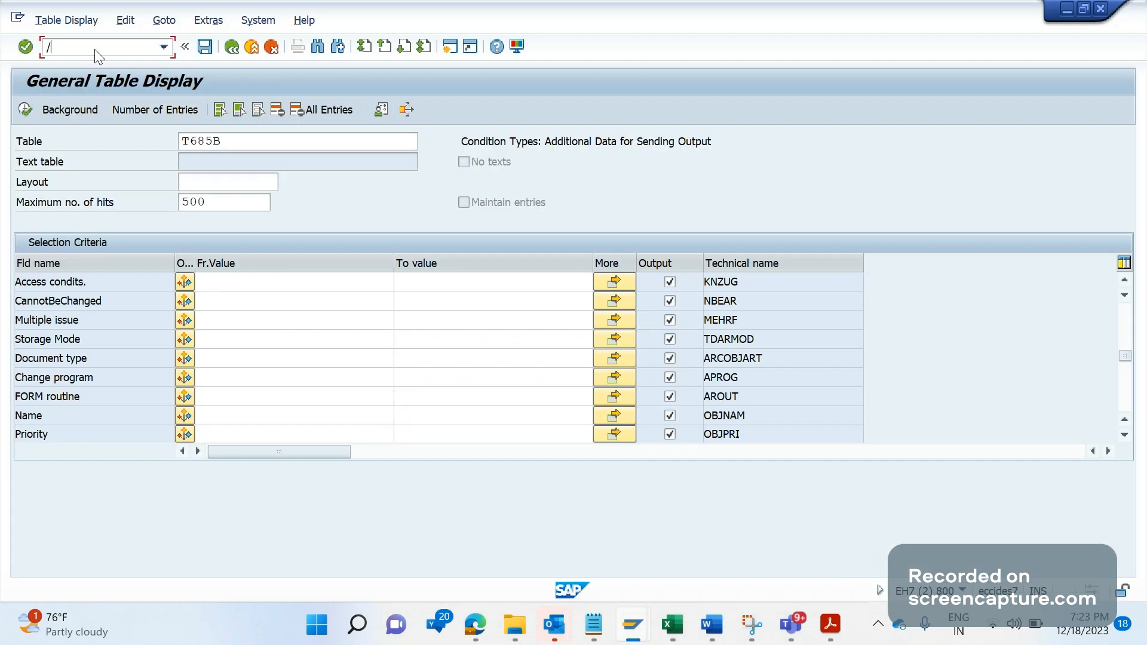
Step: Enter /nNACE and select application V3 Billing from the application list
type("nn")
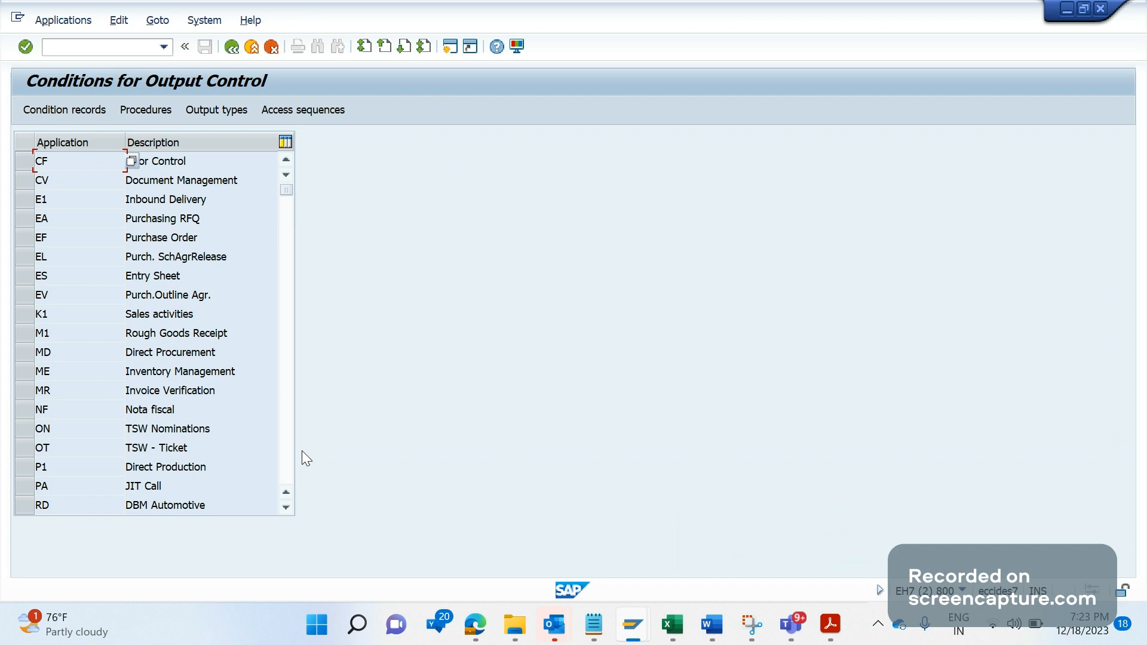
scroll("down", 3)
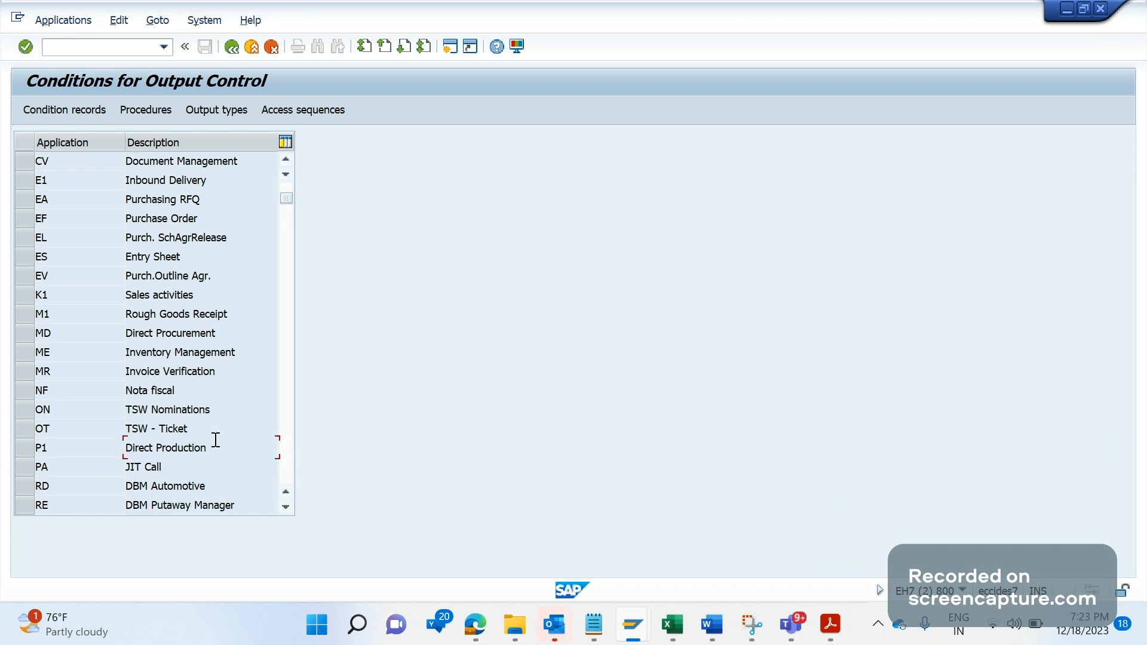
scroll("down", 3)
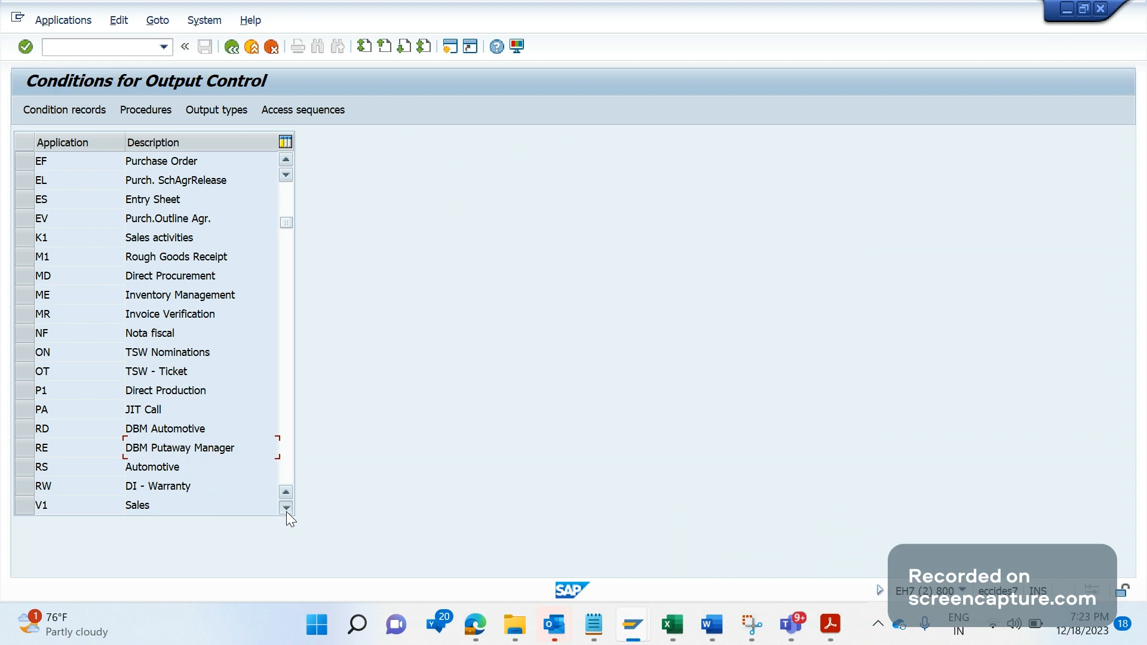
left_click(285, 509)
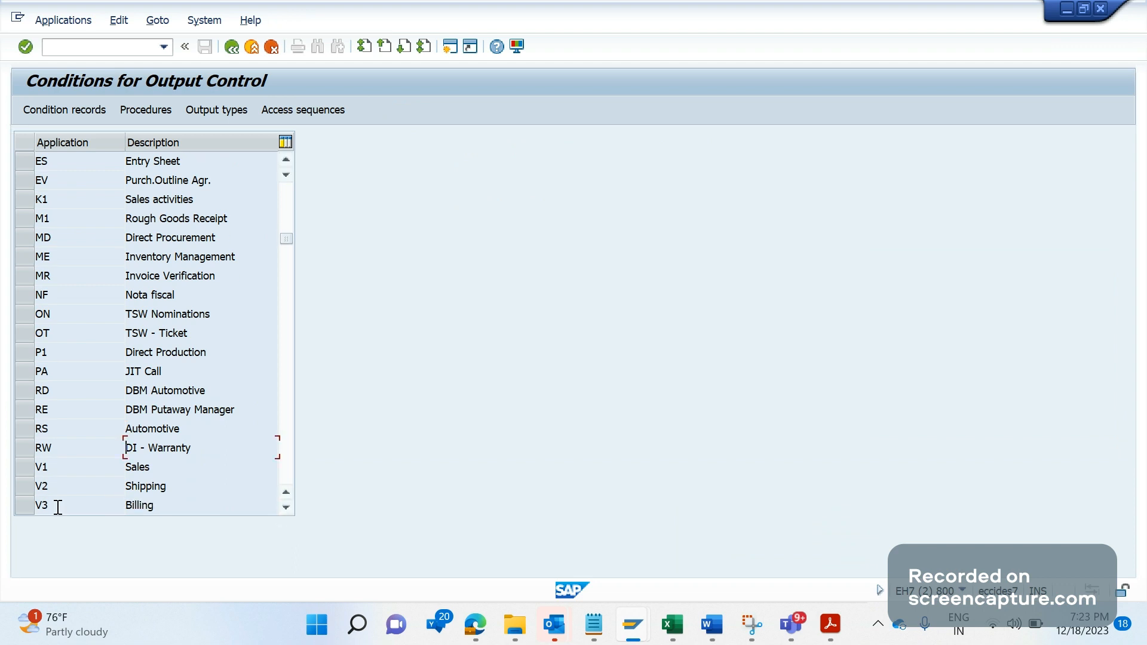
scroll("down", 3)
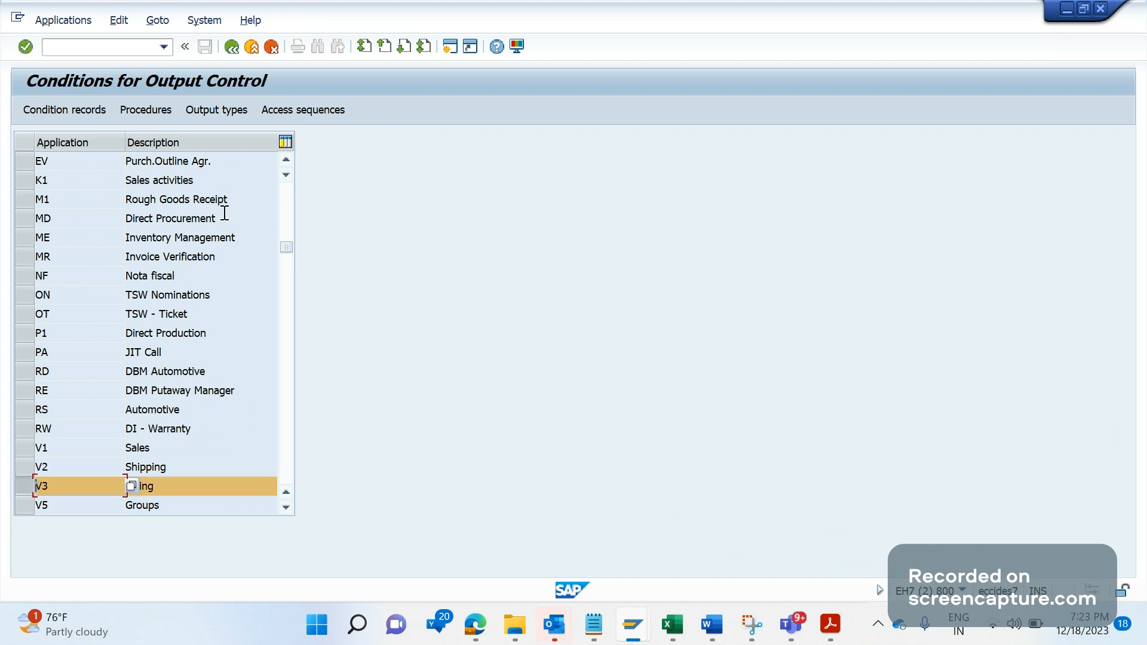
left_click(216, 110)
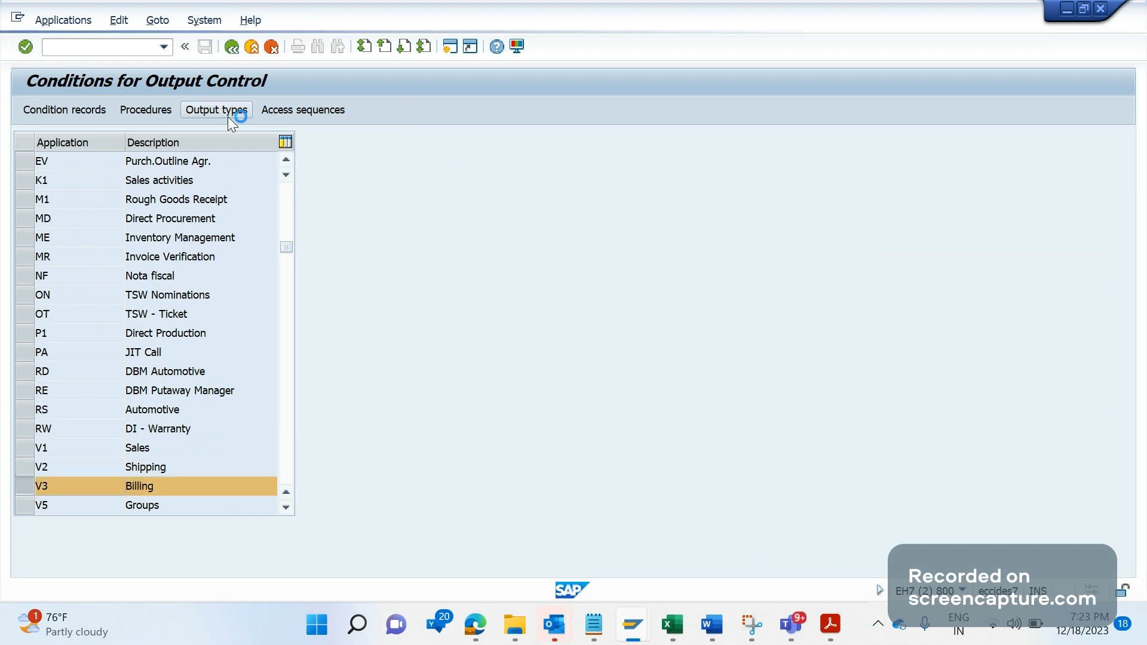
Step: List the billing output types and open FI00 'Send link, immed.' general details
double_click(138, 485)
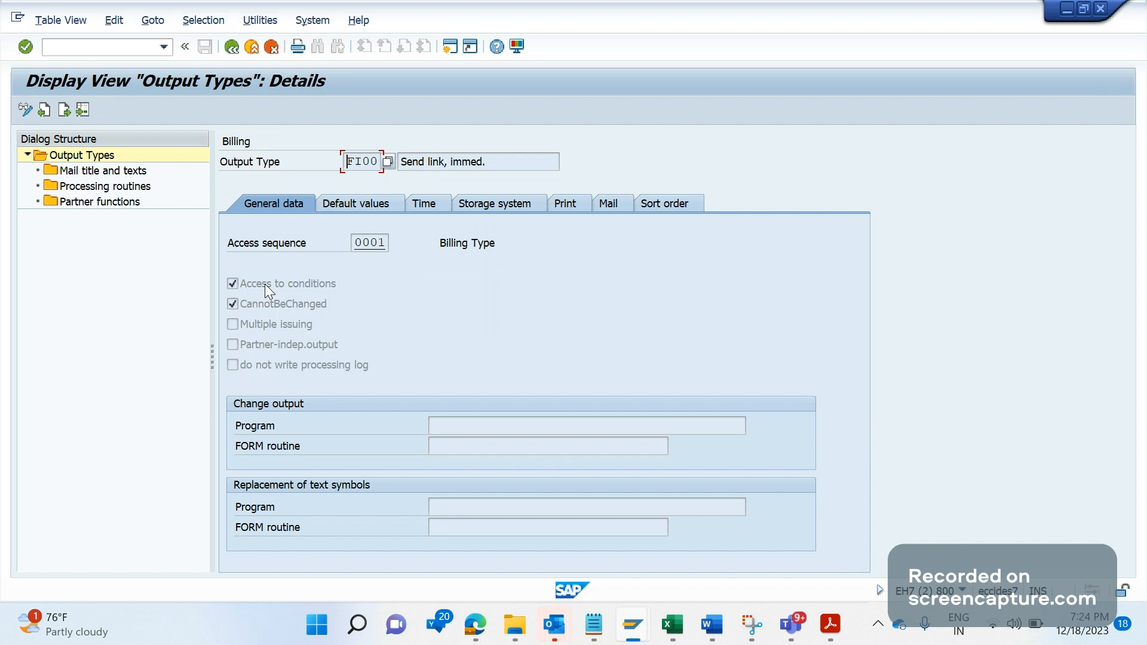
left_click(231, 46)
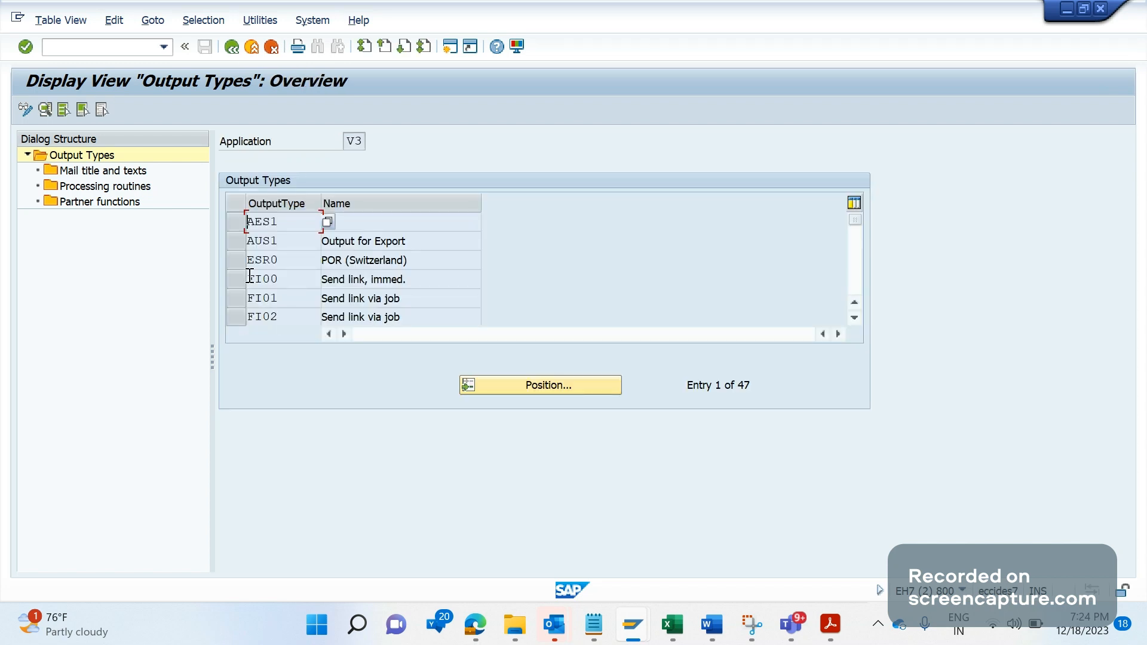
double_click(261, 279)
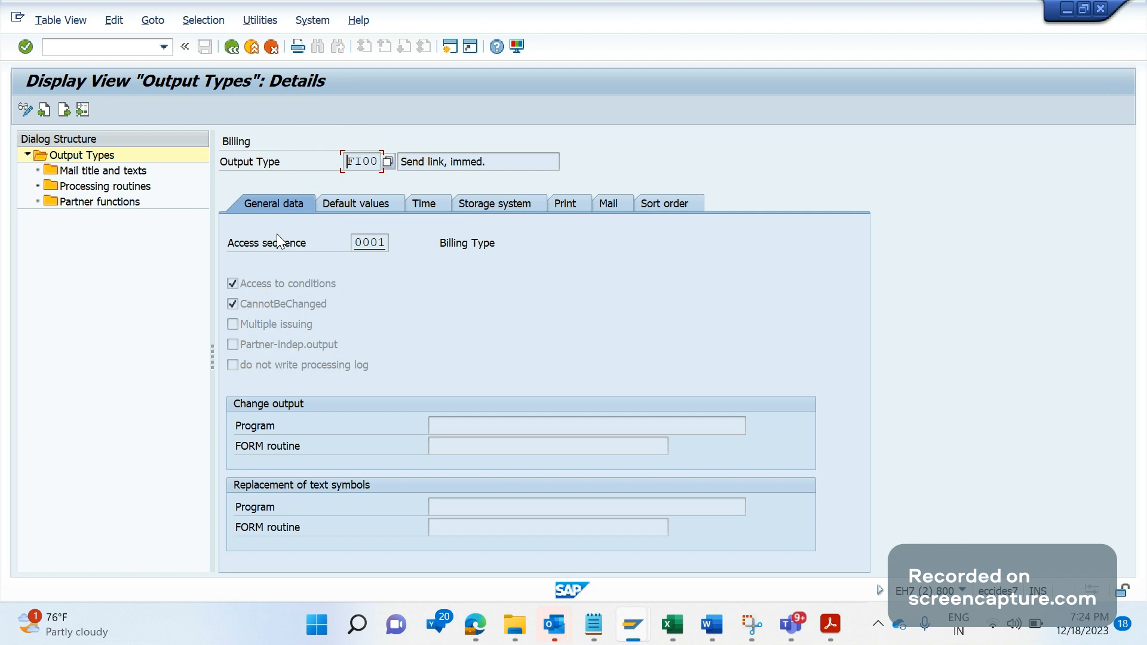
mouse_move(315, 250)
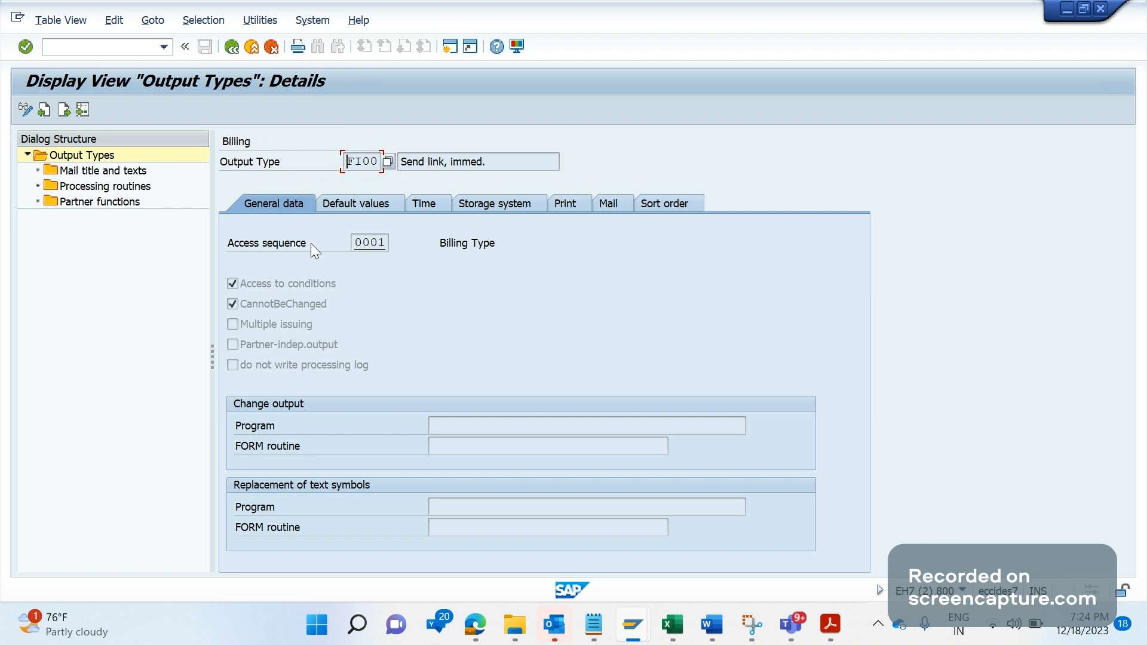
mouse_move(271, 330)
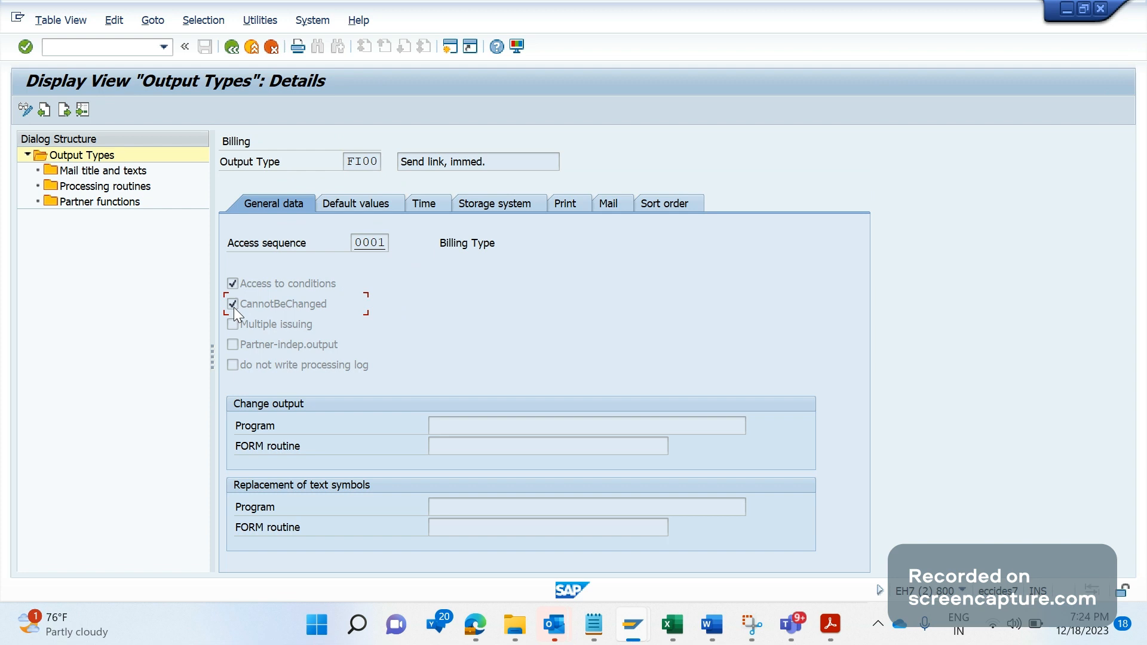
mouse_move(585, 480)
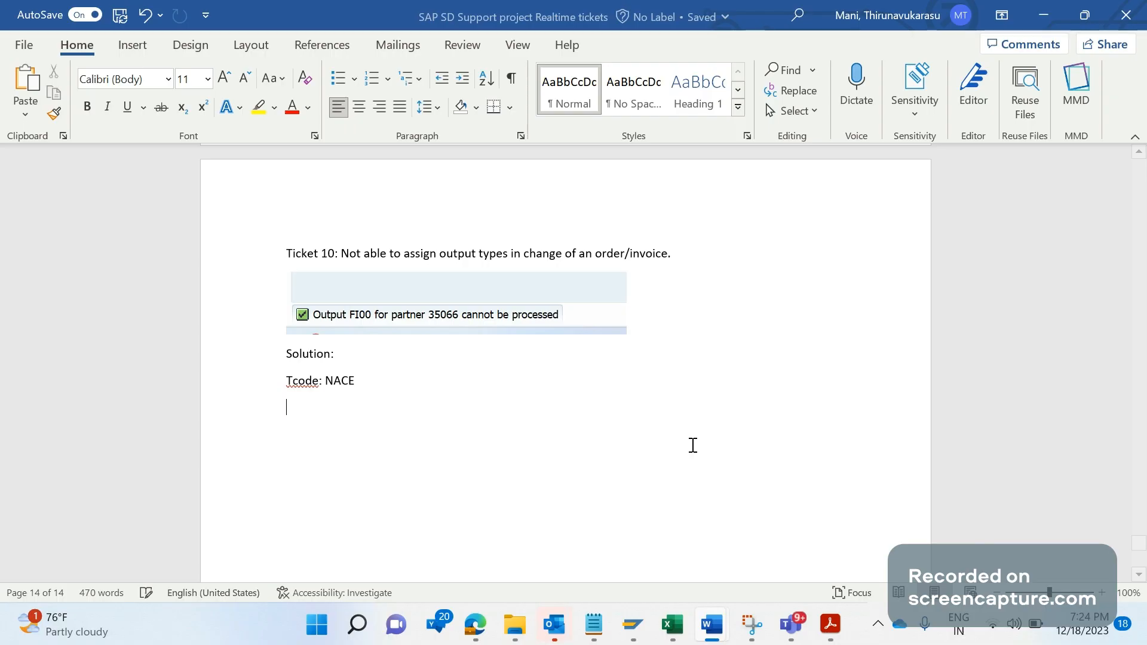
Step: Add the line 'Table: T685B' to the Word solution notes
type("Table")
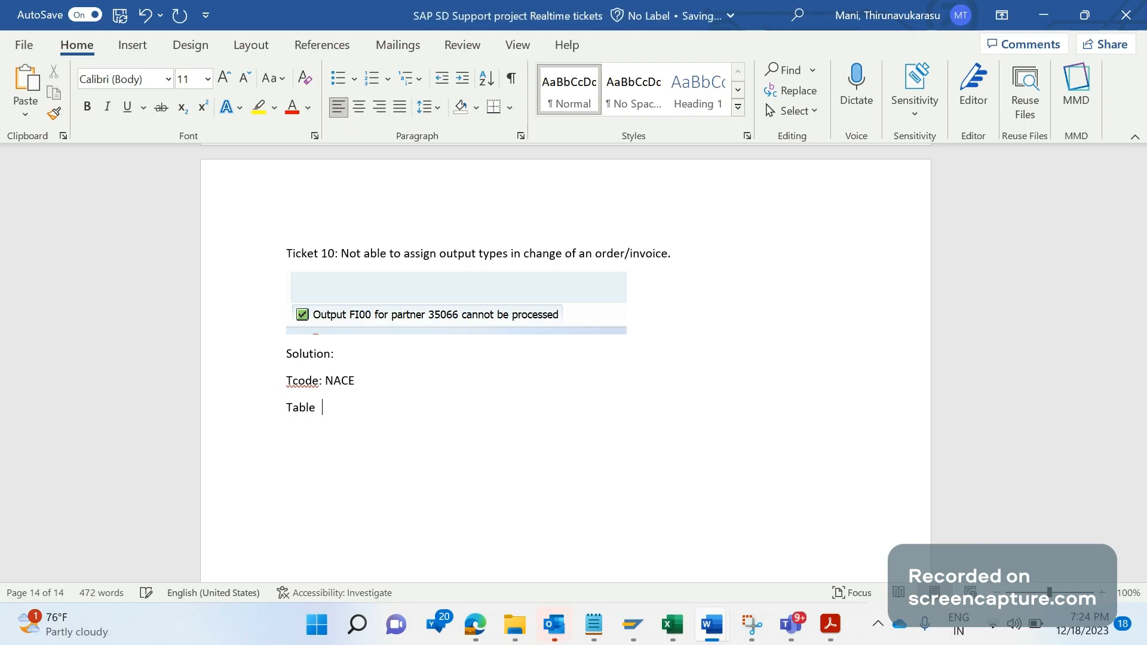
type(": T6")
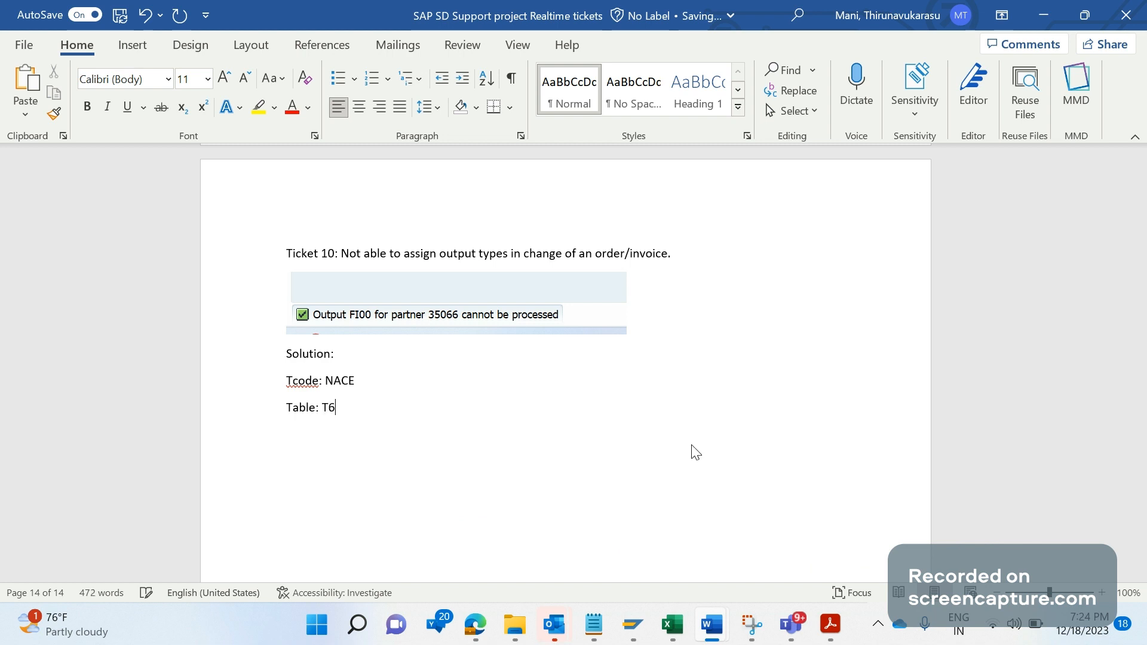
type("85B")
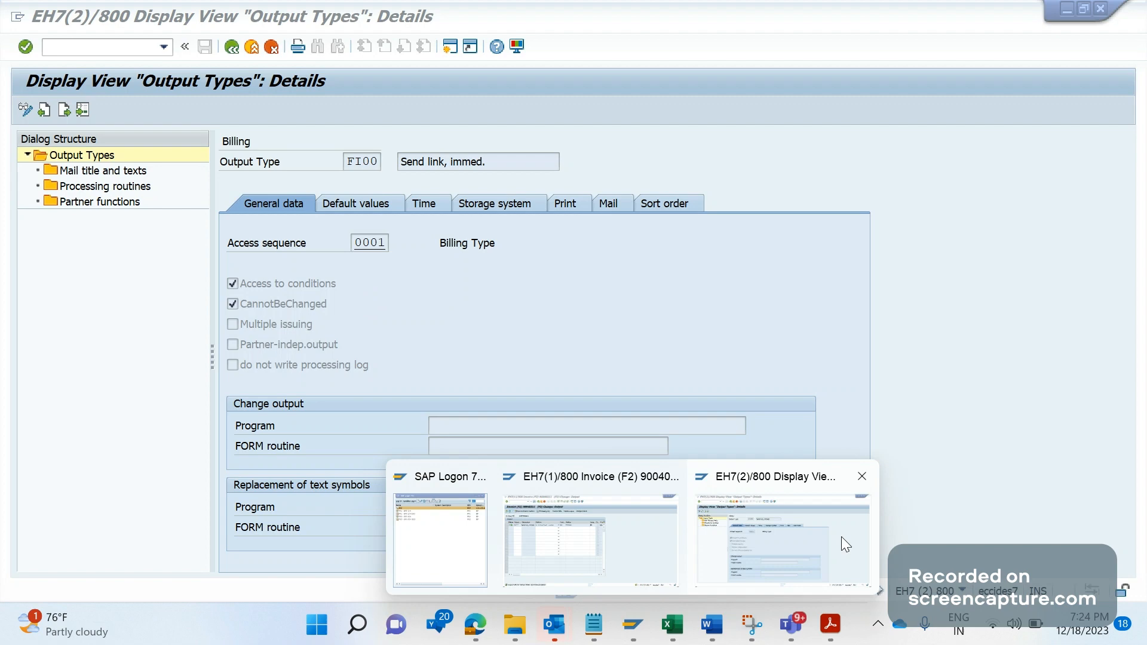
type("/o")
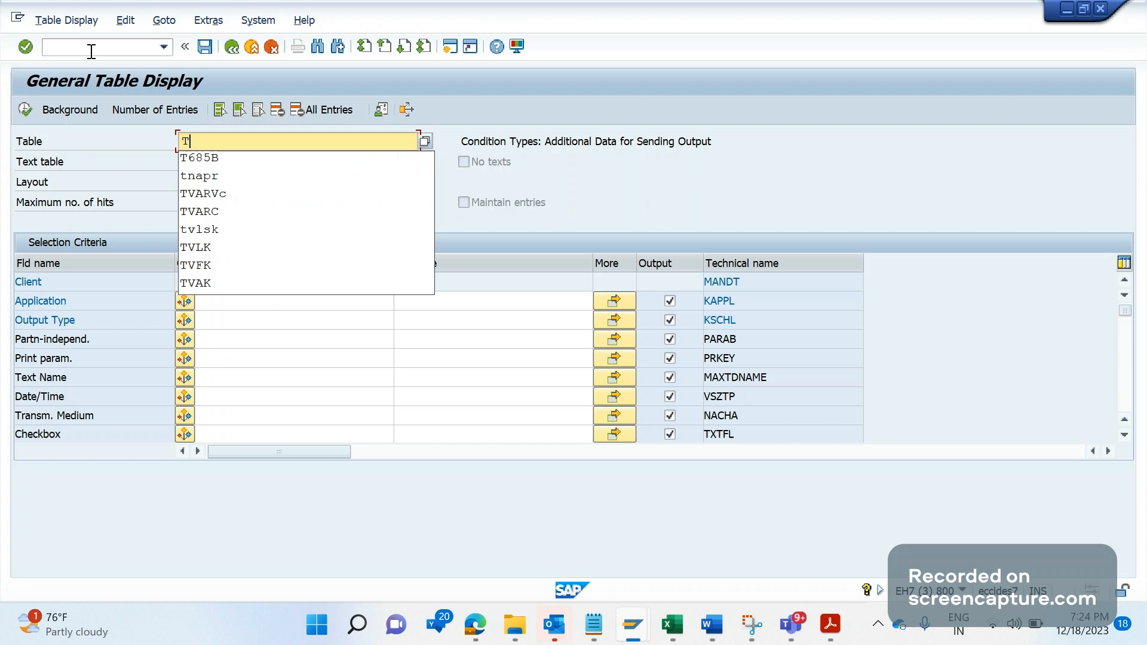
Step: Load table T685B in SE16N and search its selection fields for 'NB'
left_click(198, 158)
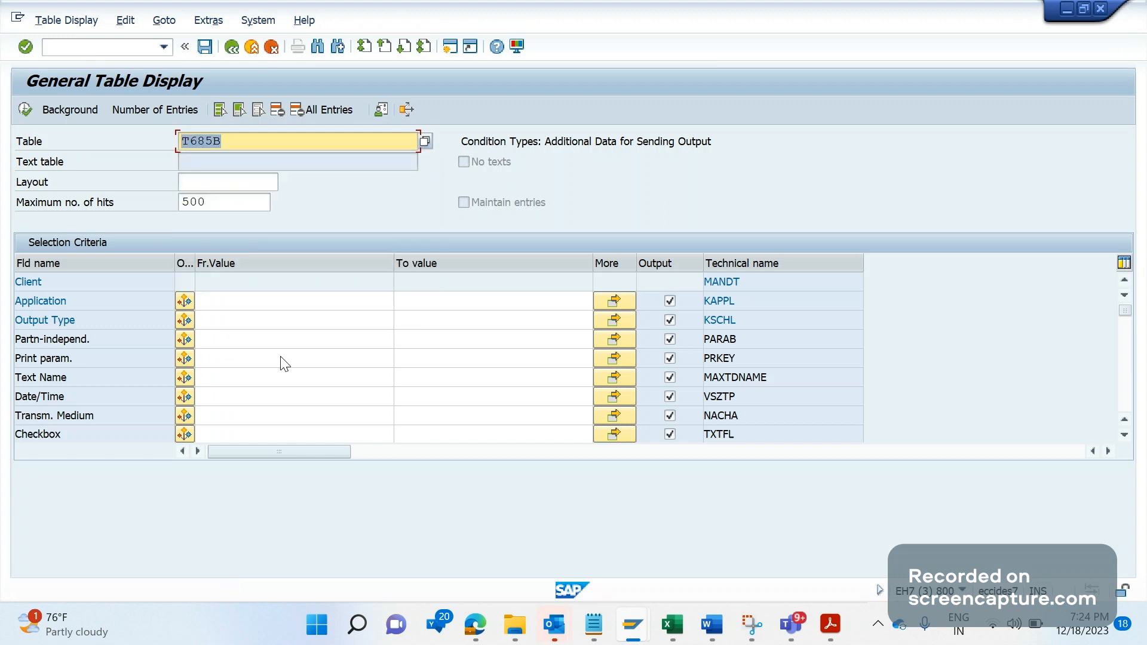
left_click(292, 358)
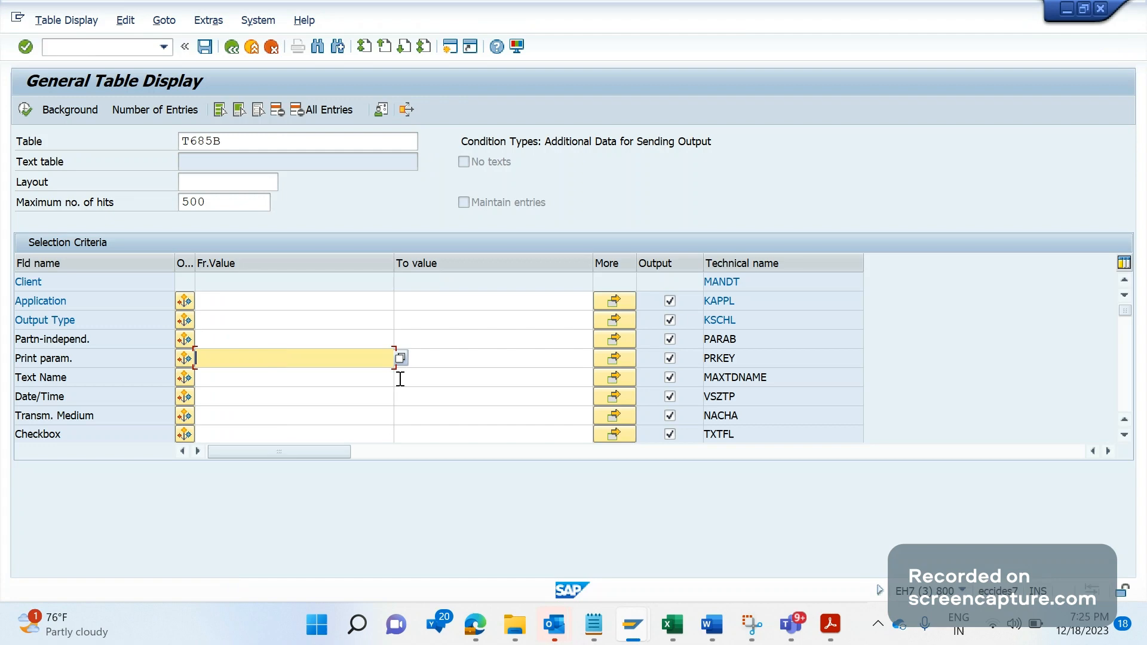
mouse_move(839, 310)
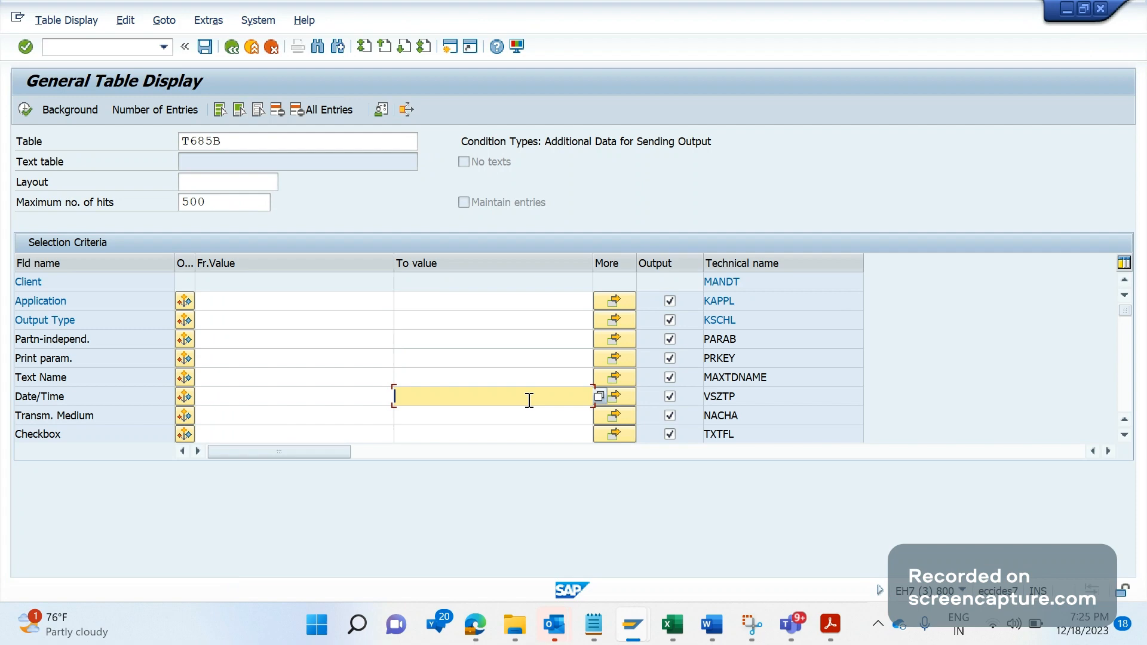
left_click(599, 395)
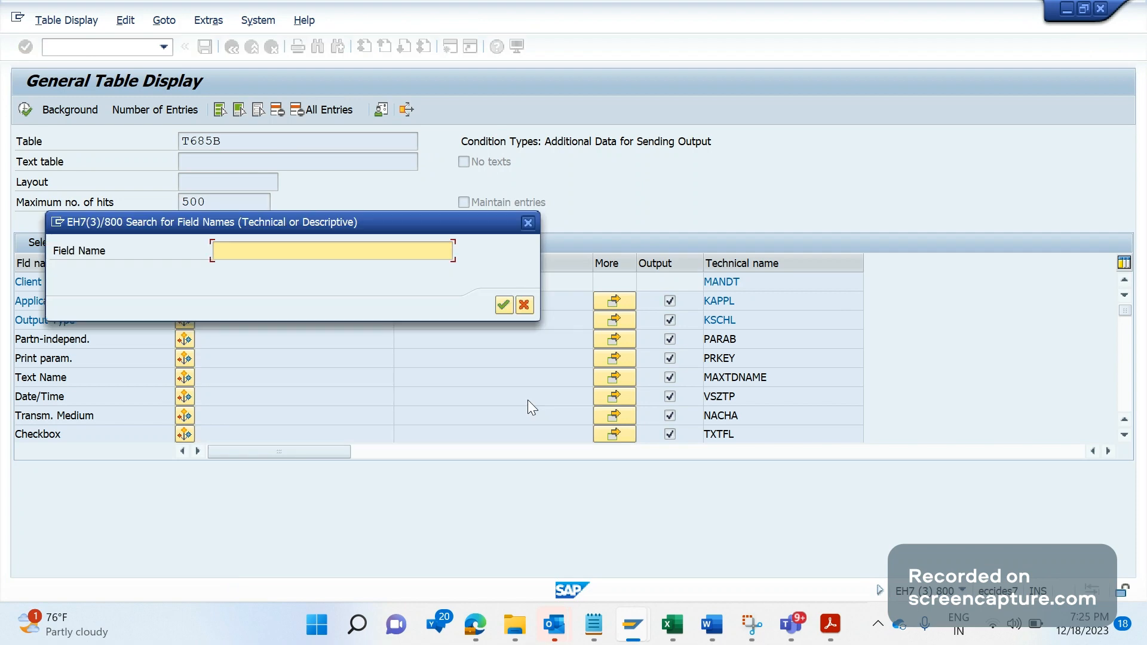
type("NB")
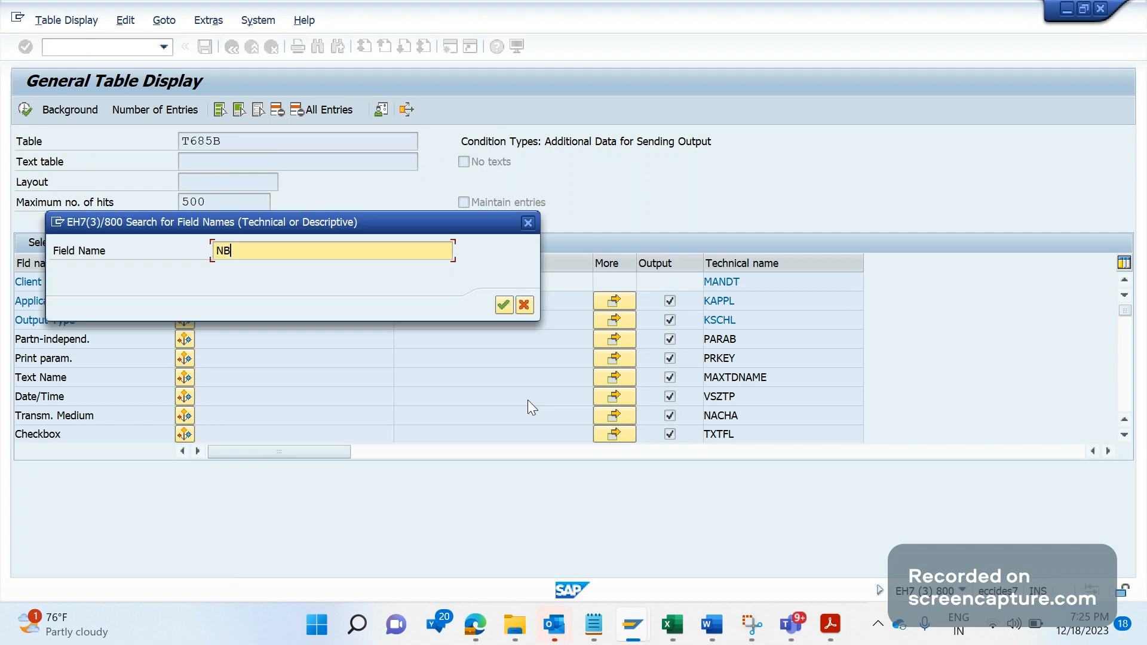
left_click(503, 305)
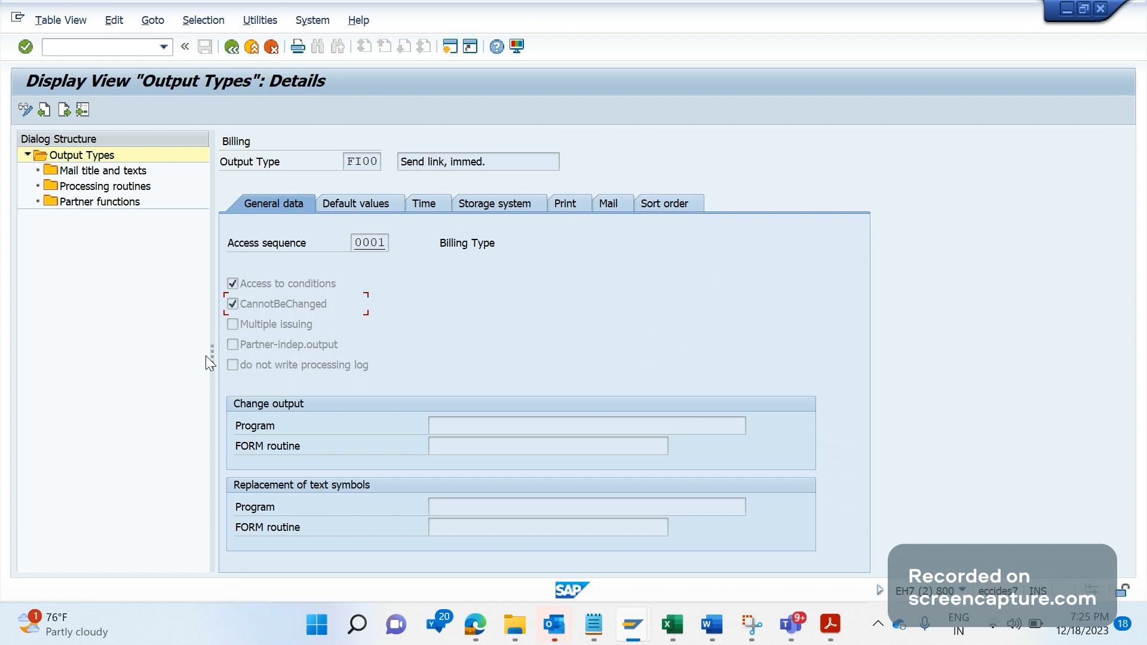
mouse_move(238, 313)
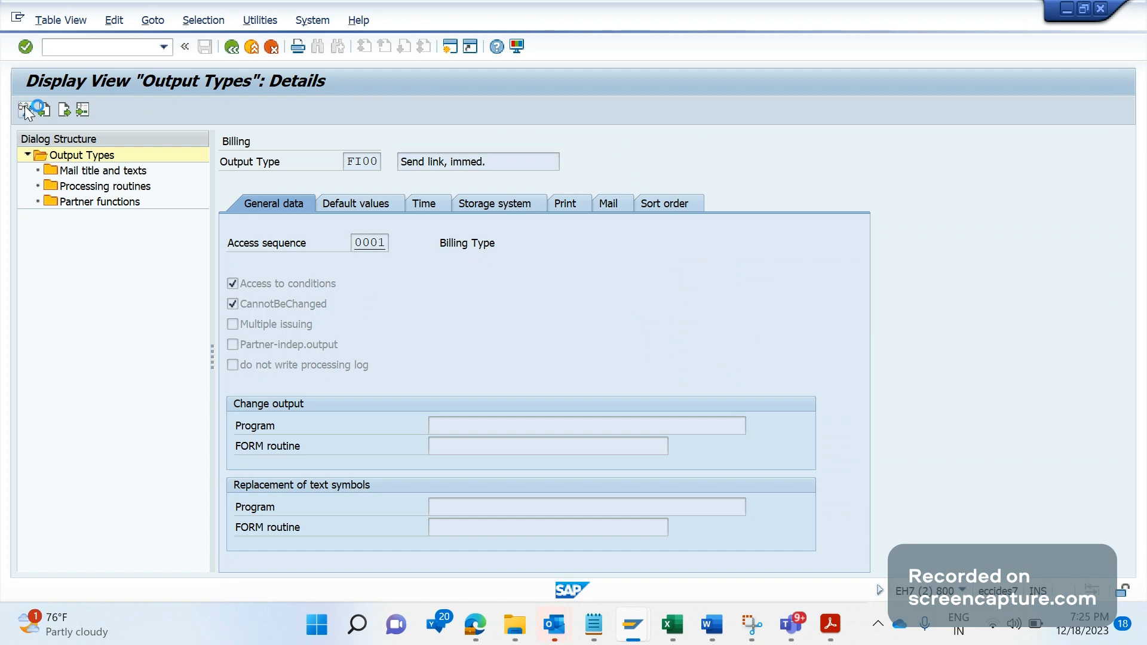
Step: Switch the FI00 output type details in NACE to change mode
left_click(25, 110)
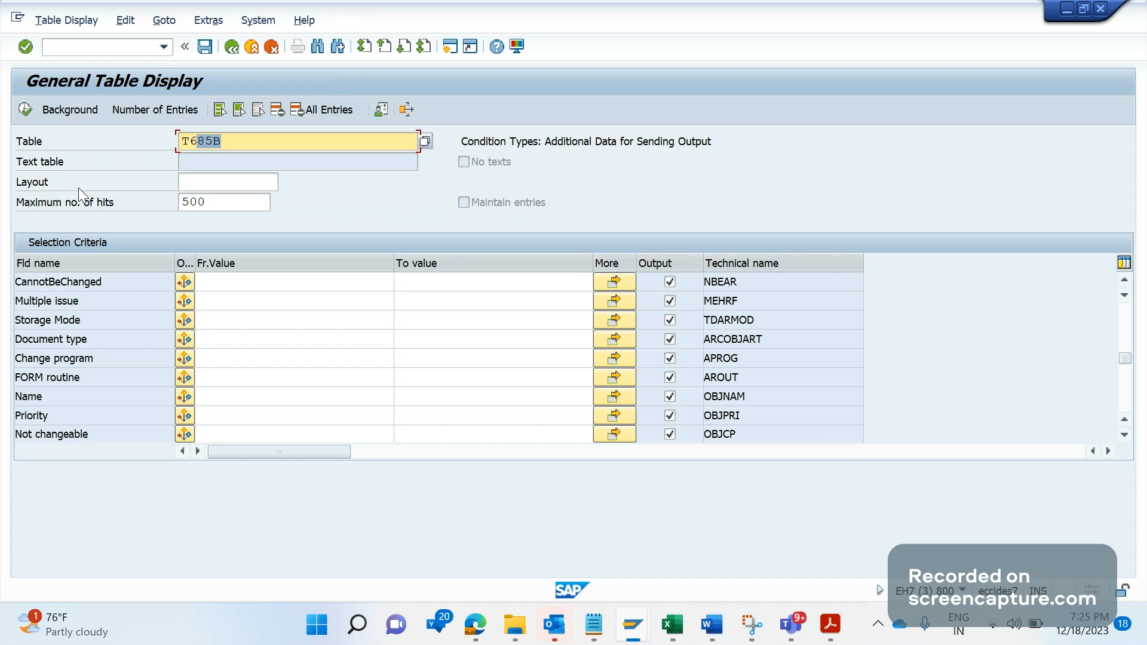
mouse_move(1132, 329)
type("FI00")
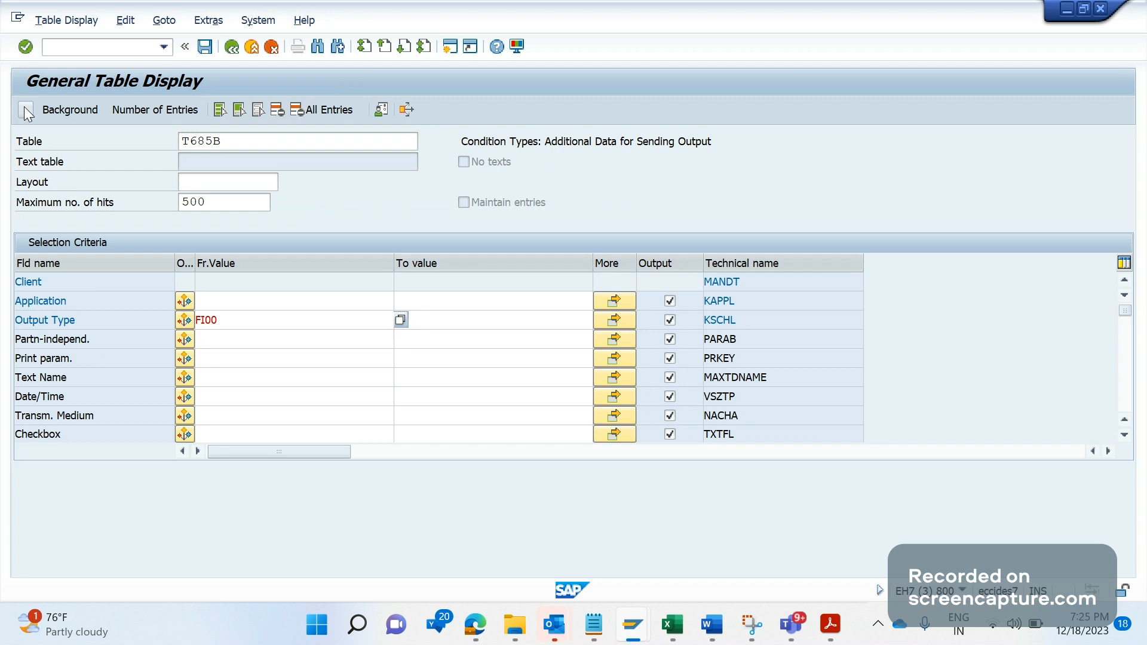
Step: Execute SE16N to show the V3 FI00 T685B entry with Chg marked X
left_click(25, 46)
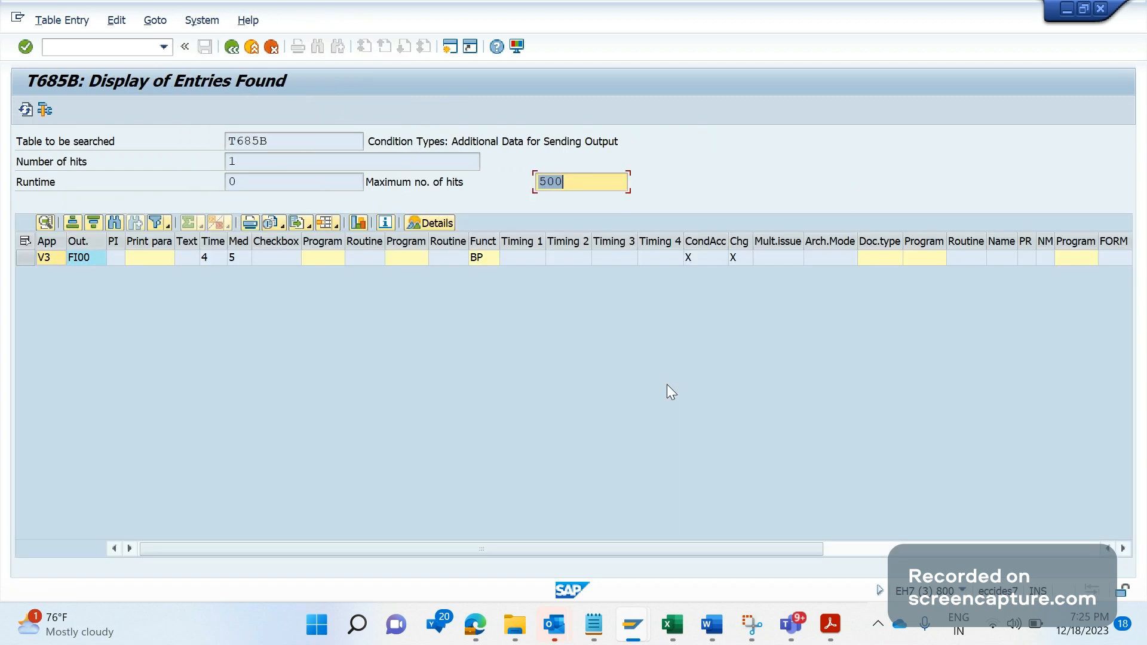
mouse_move(739, 240)
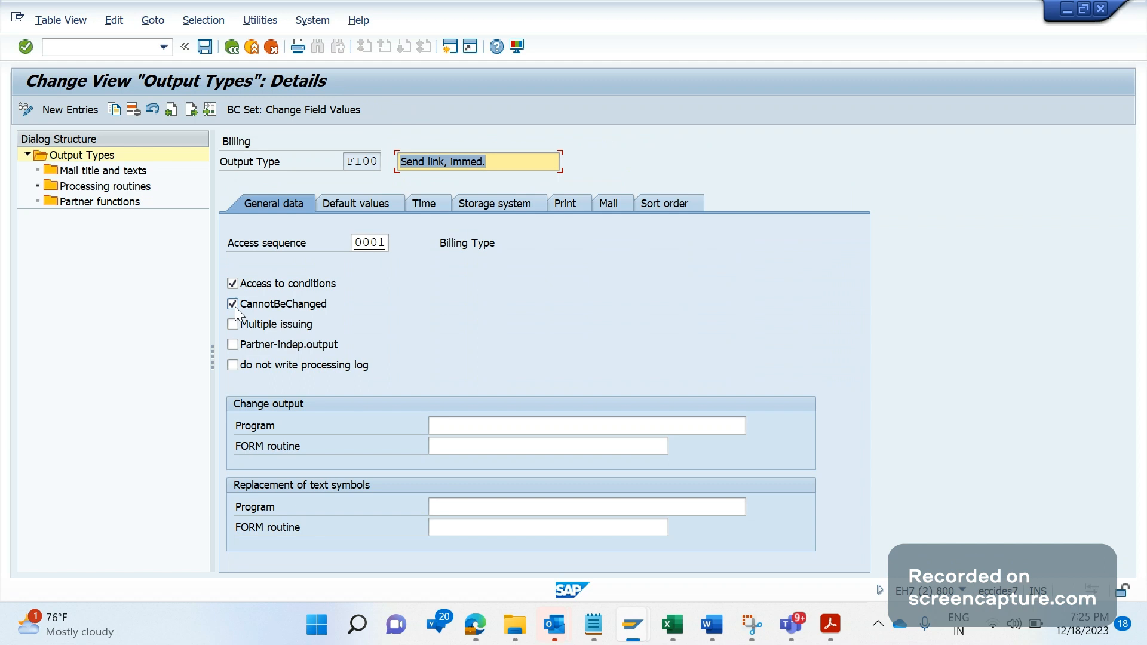
Step: Untick CannotBeChanged for FI00 and save it under customizing request EH7K907846
left_click(232, 303)
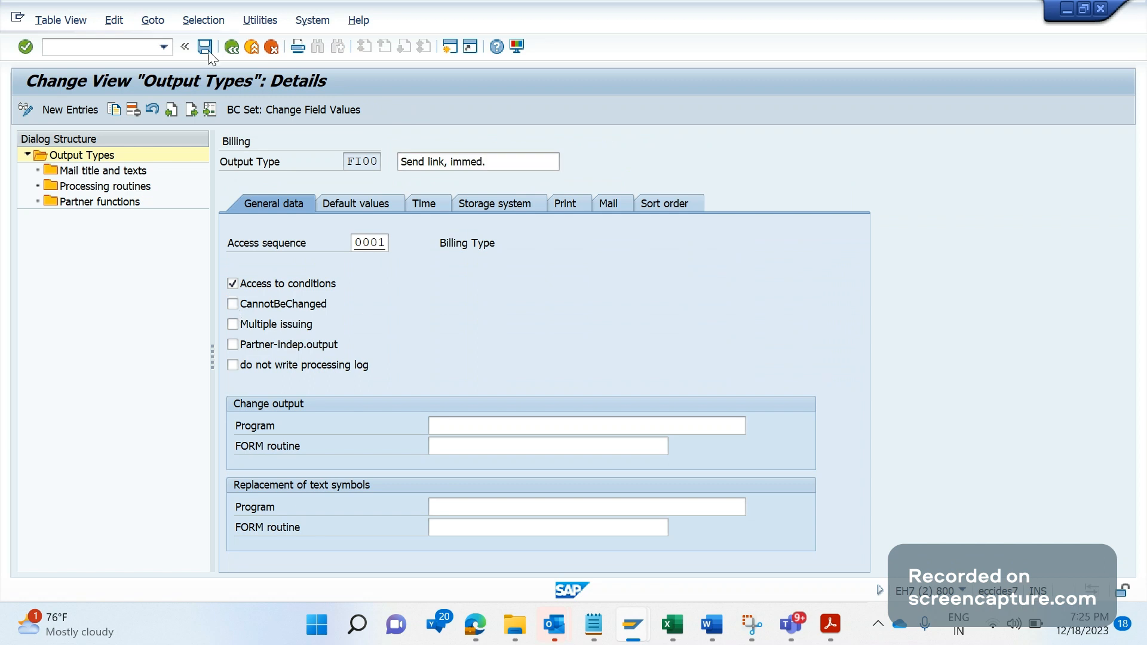
left_click(205, 46)
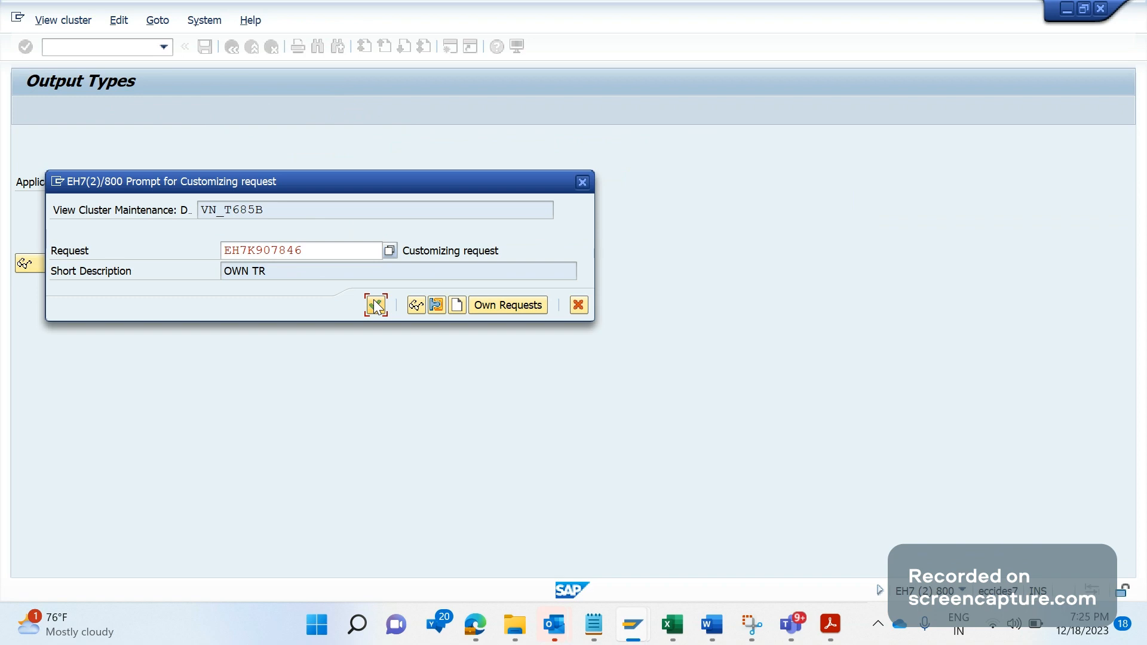
left_click(375, 306)
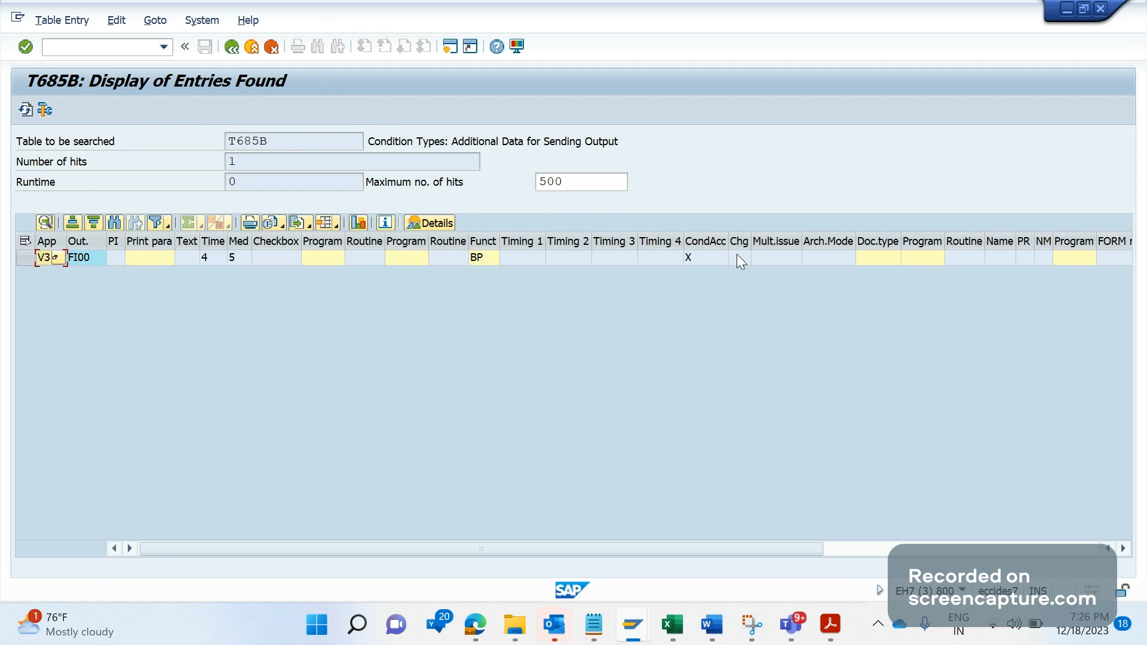
mouse_move(714, 594)
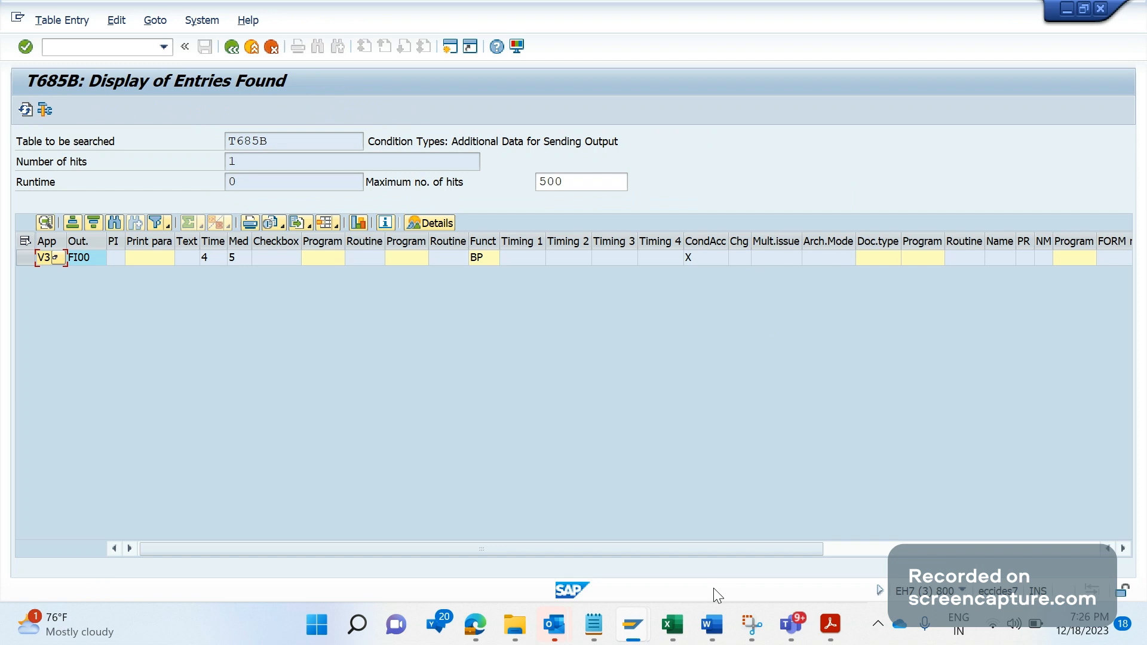
mouse_move(611, 504)
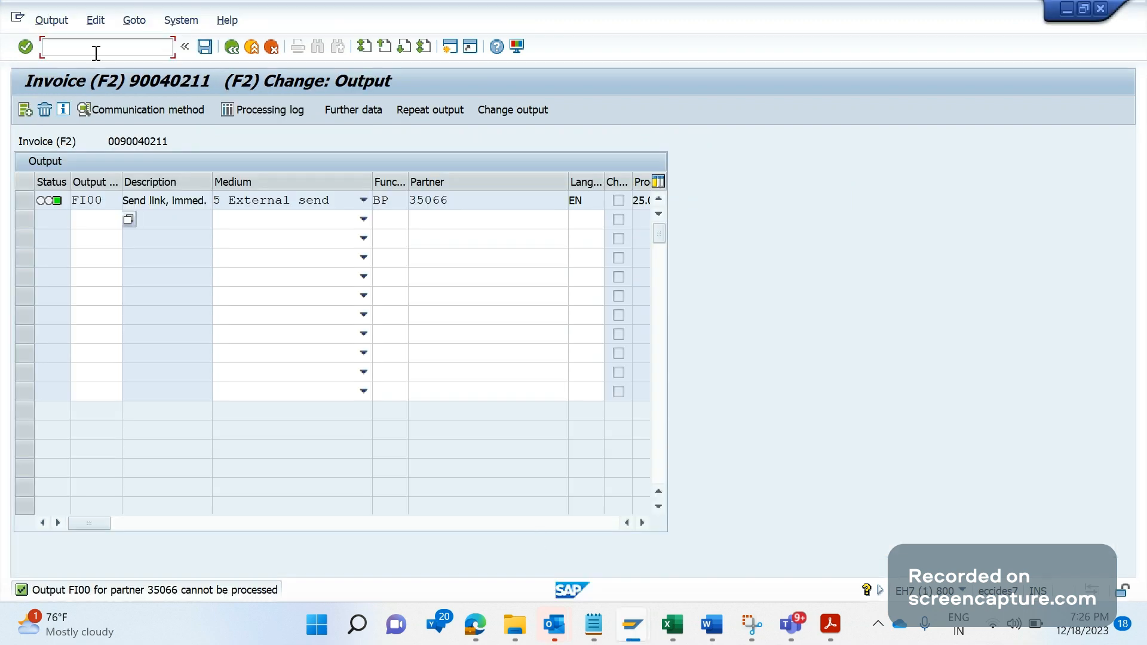
Step: Open invoice 90040211 in VF02 and display its header output records
type("/NVF02")
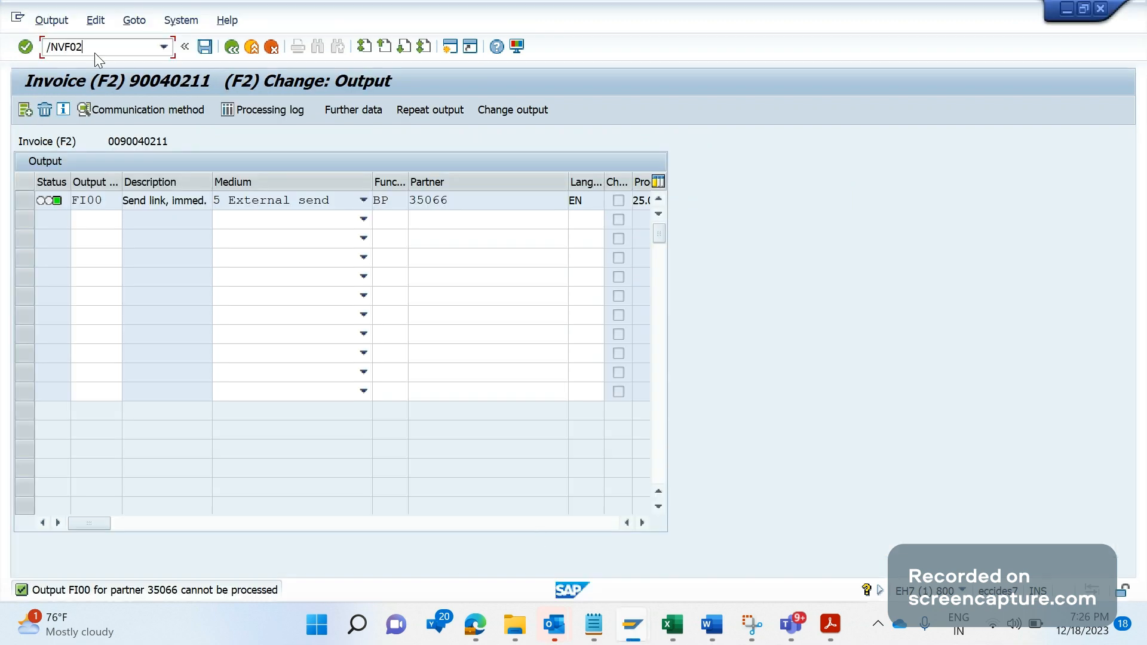
key("Enter")
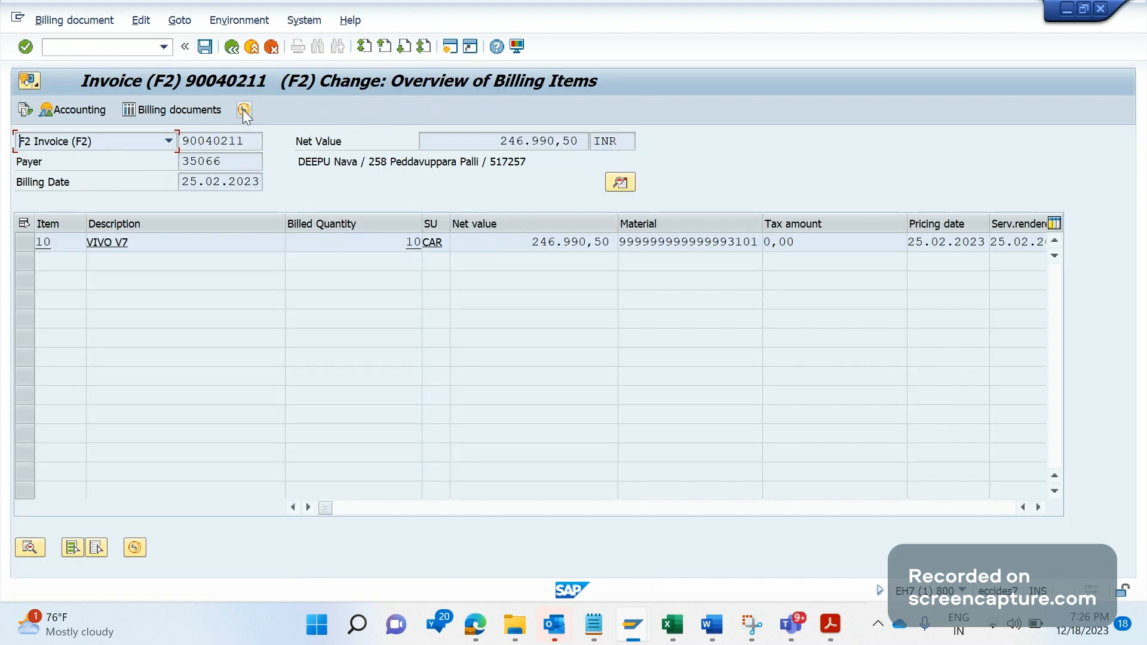
left_click(243, 110)
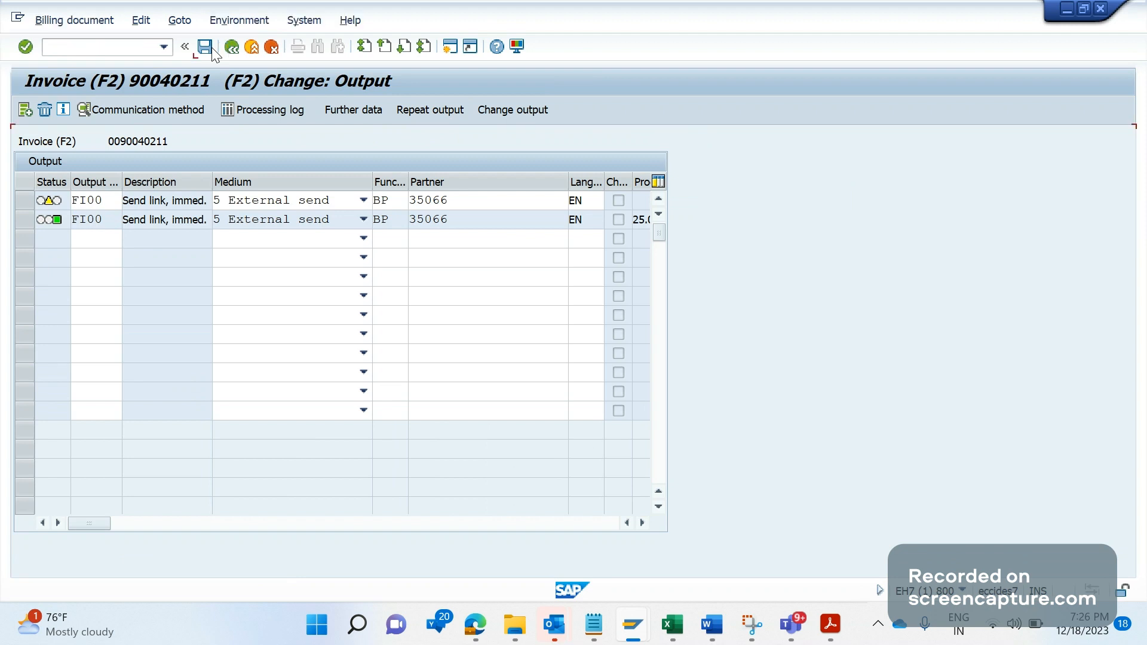
Step: Save the new FI00 output on invoice 90040211 and dismiss the 'Update was terminated' notice
left_click(205, 46)
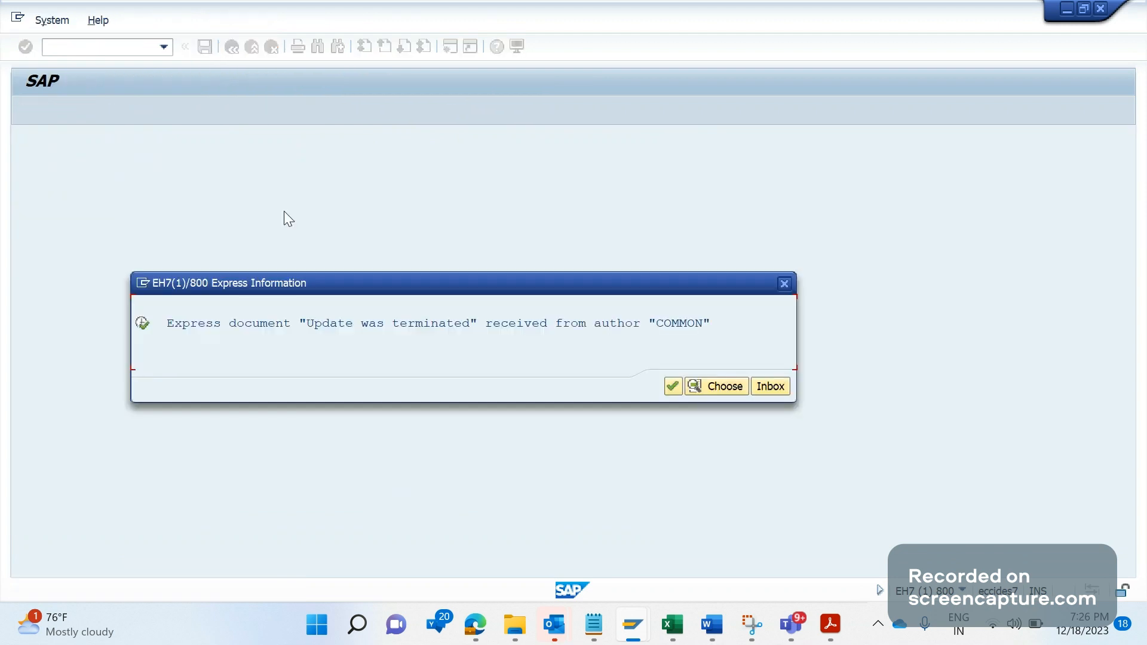
mouse_move(643, 322)
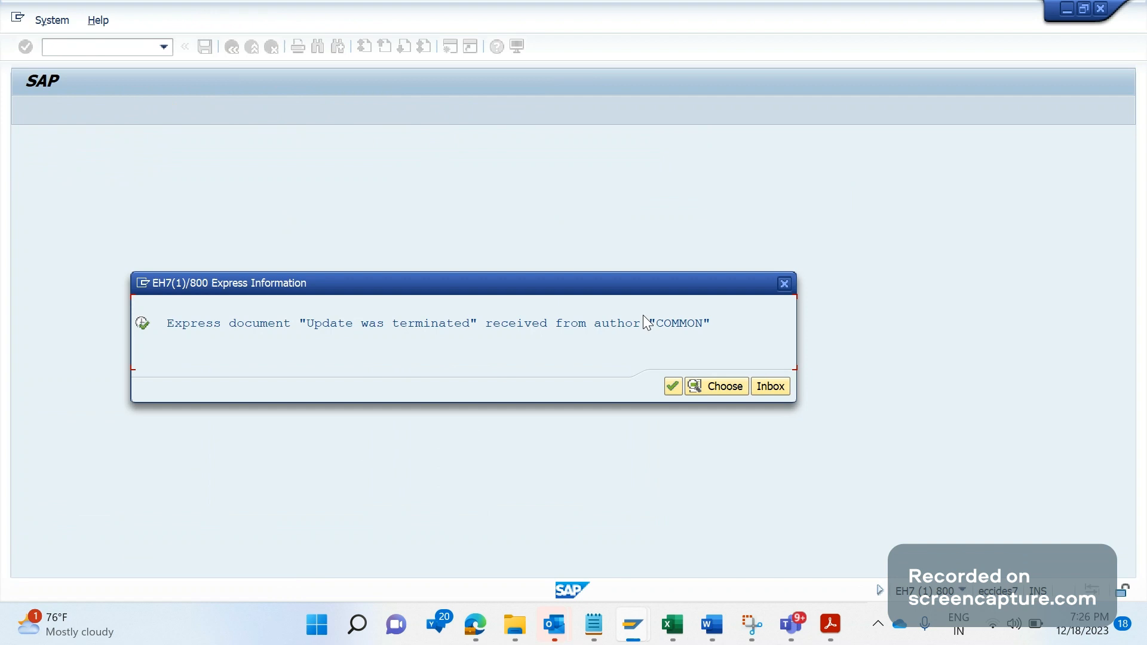
mouse_move(640, 336)
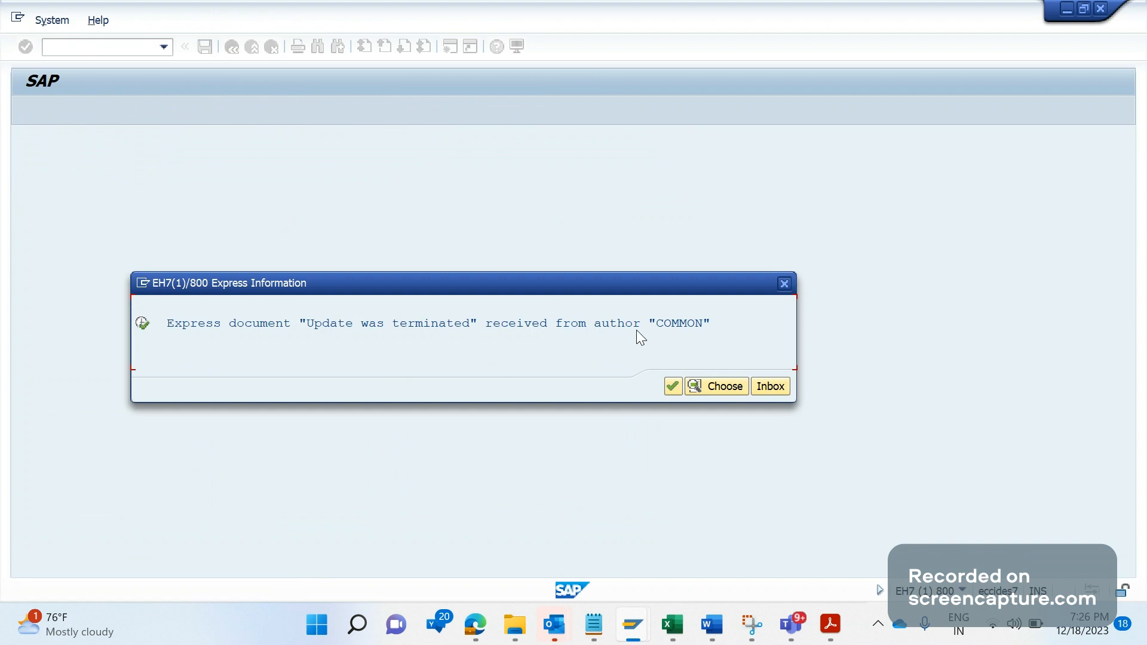
mouse_move(790, 300)
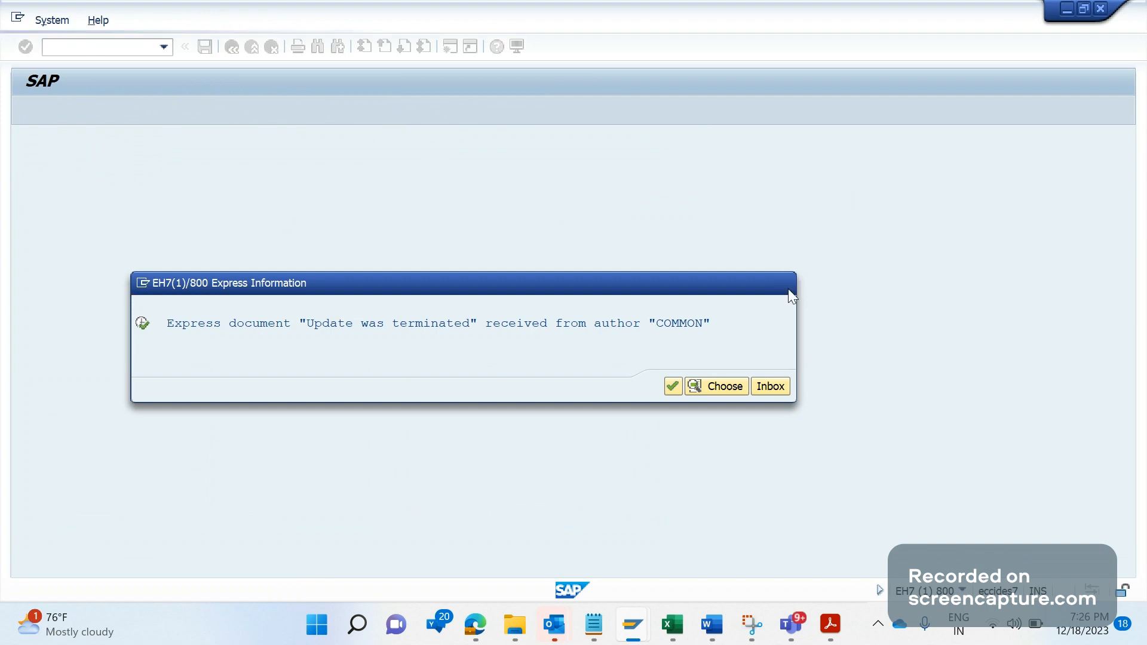
left_click(672, 386)
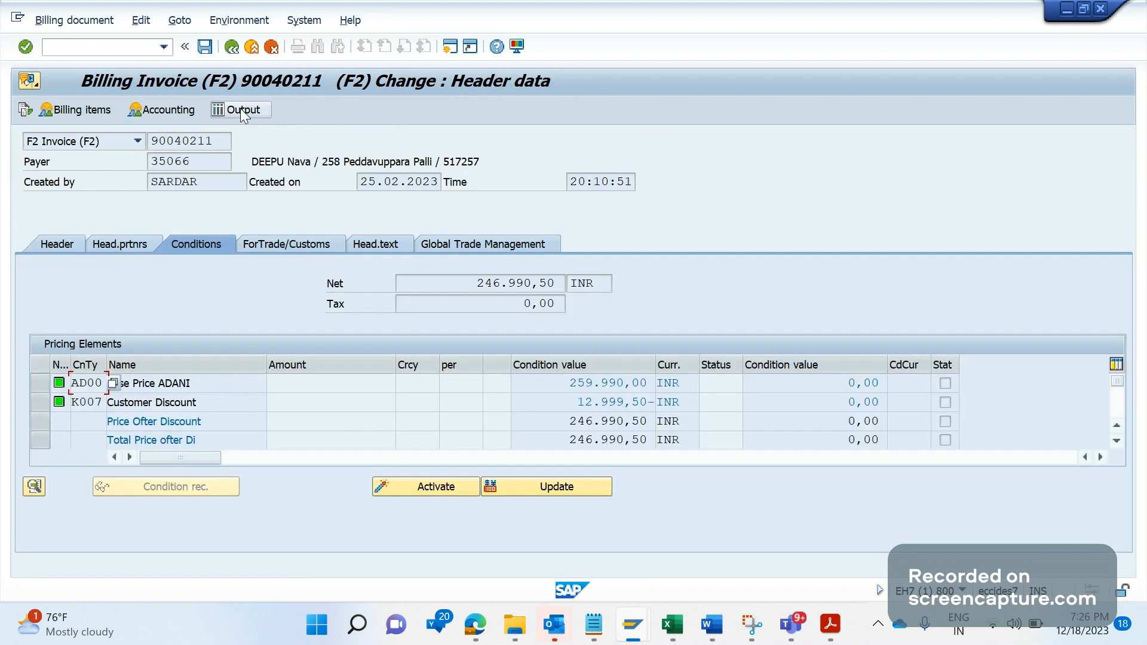
Step: Open invoice 90040211's output list and check the new FI00 row's processing date, 18.12.2023
left_click(240, 108)
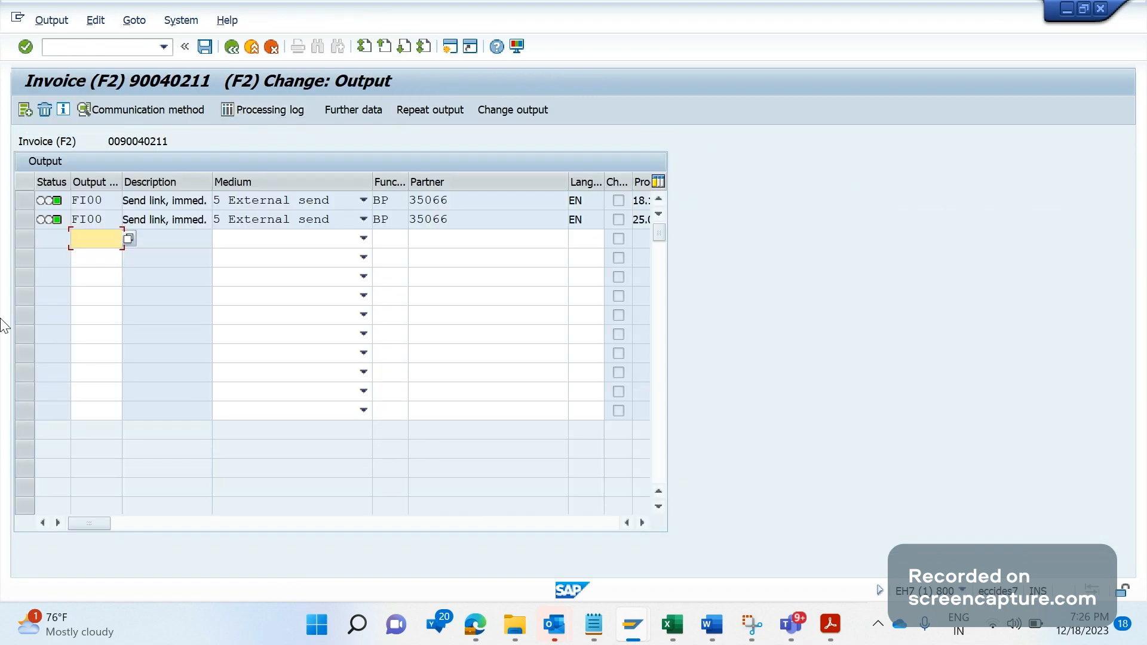
left_click(51, 199)
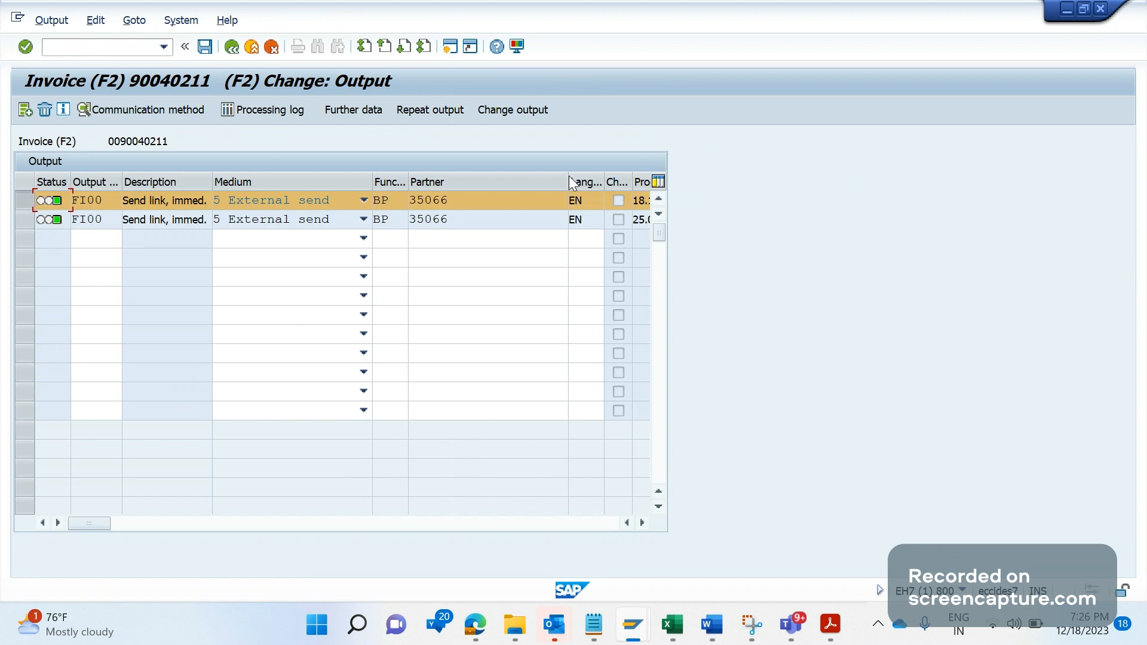
scroll("right", 3)
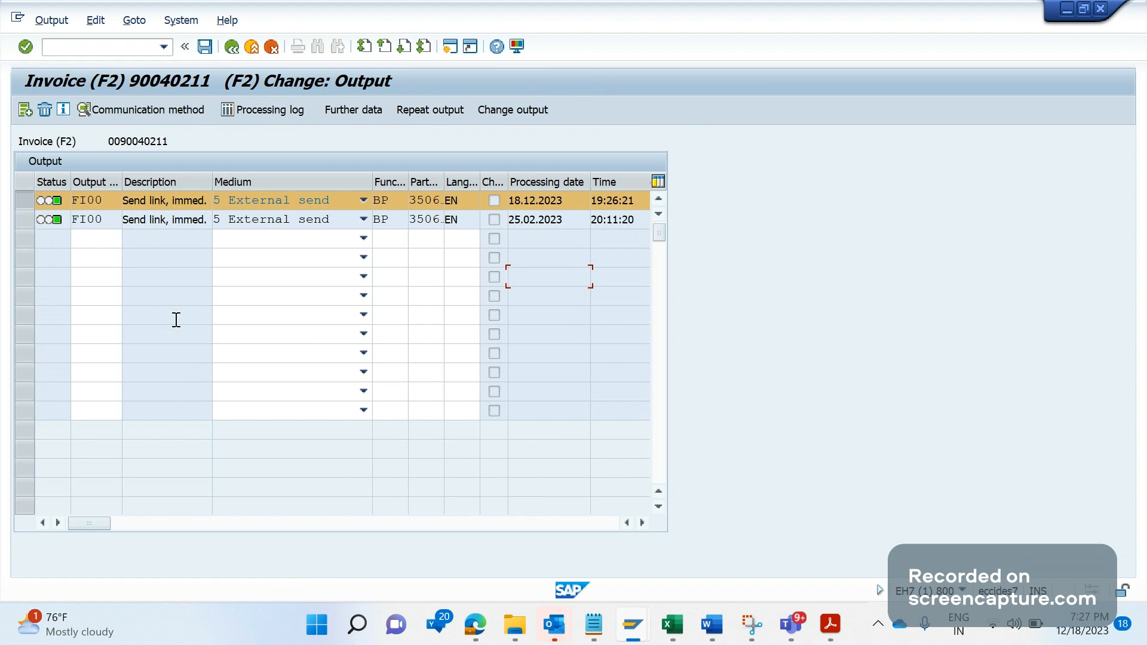
mouse_move(739, 360)
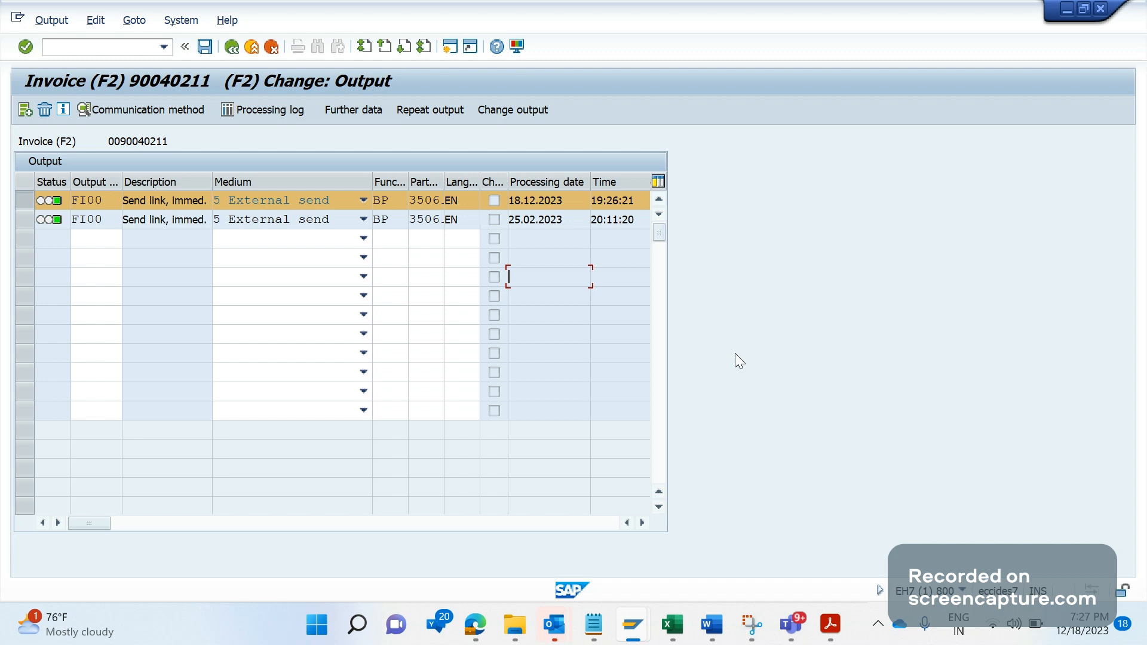
mouse_move(680, 414)
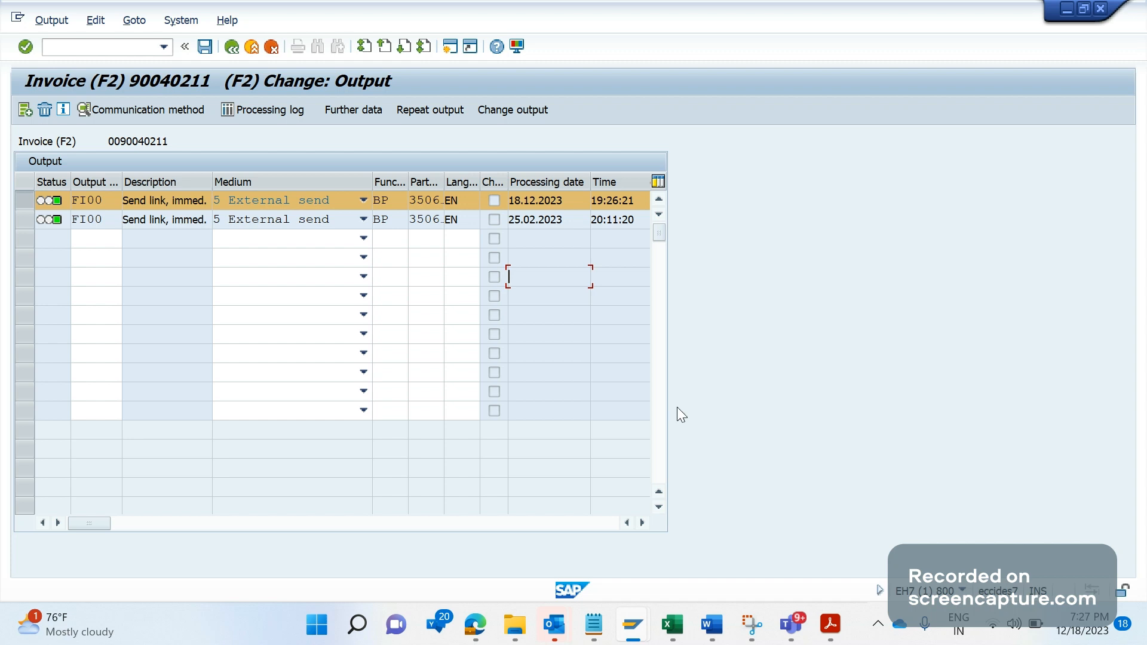